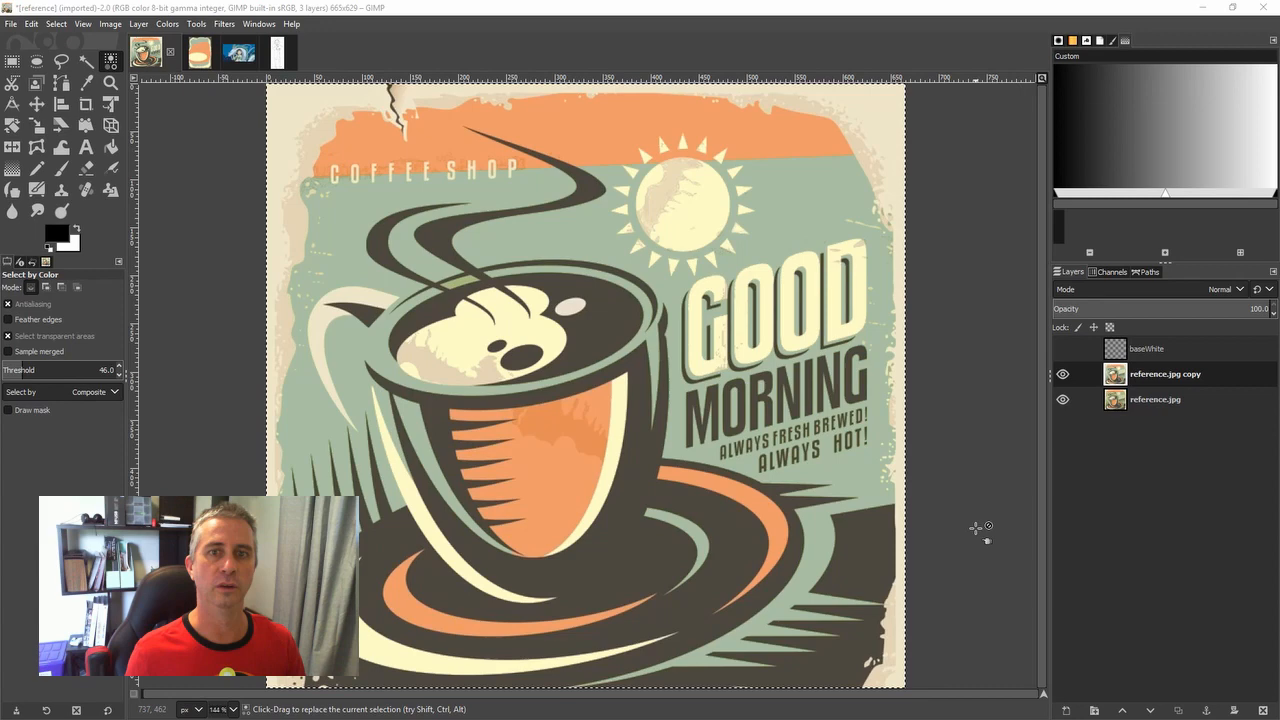
mouse_move(970, 515)
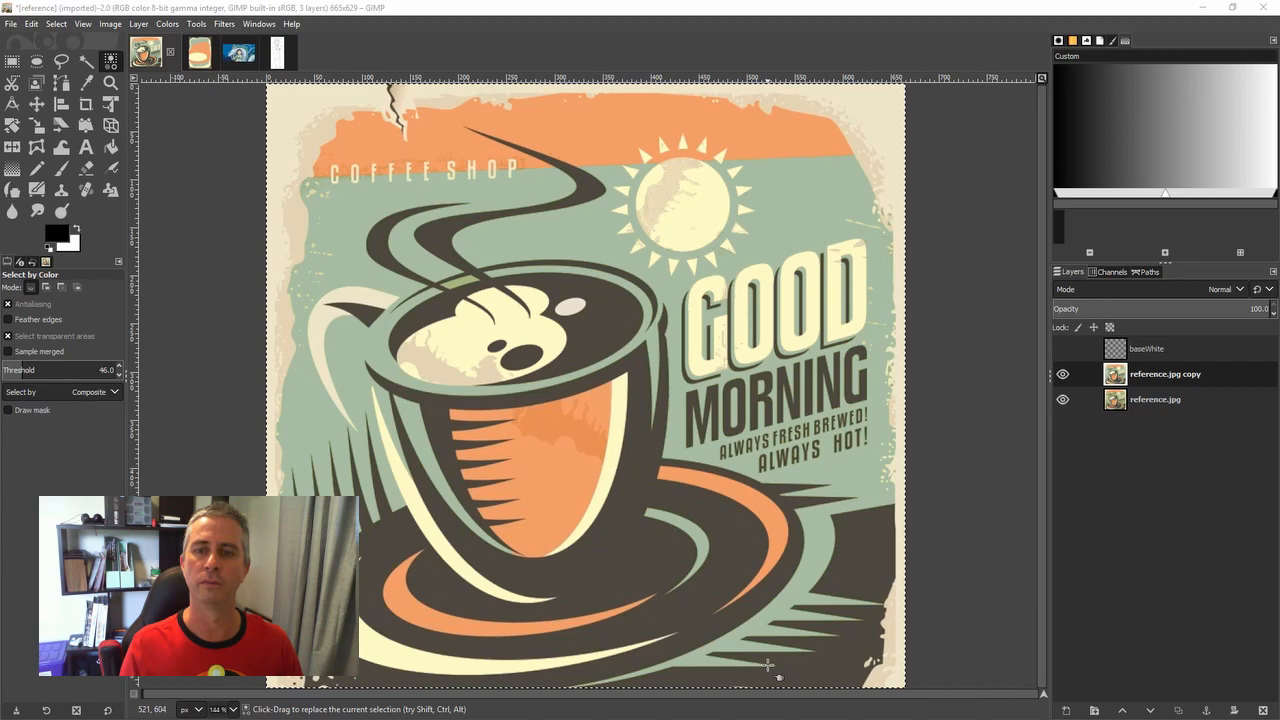
mouse_move(517, 197)
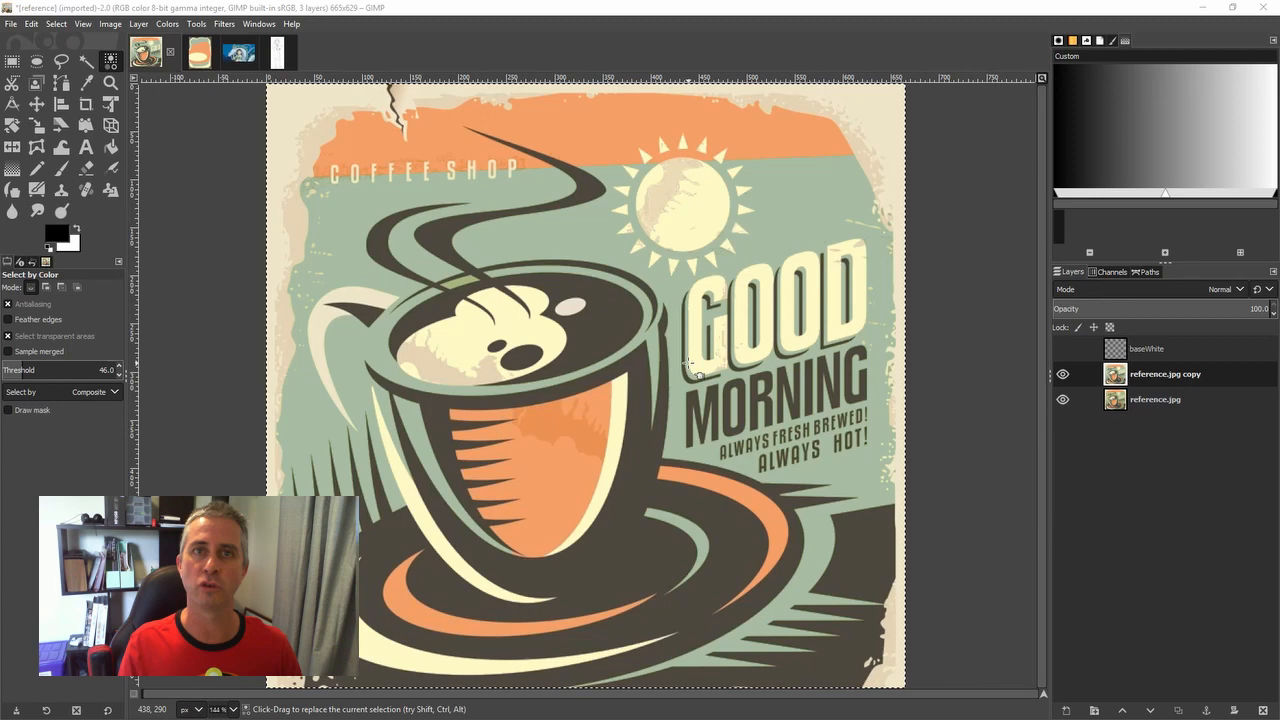
mouse_move(693, 378)
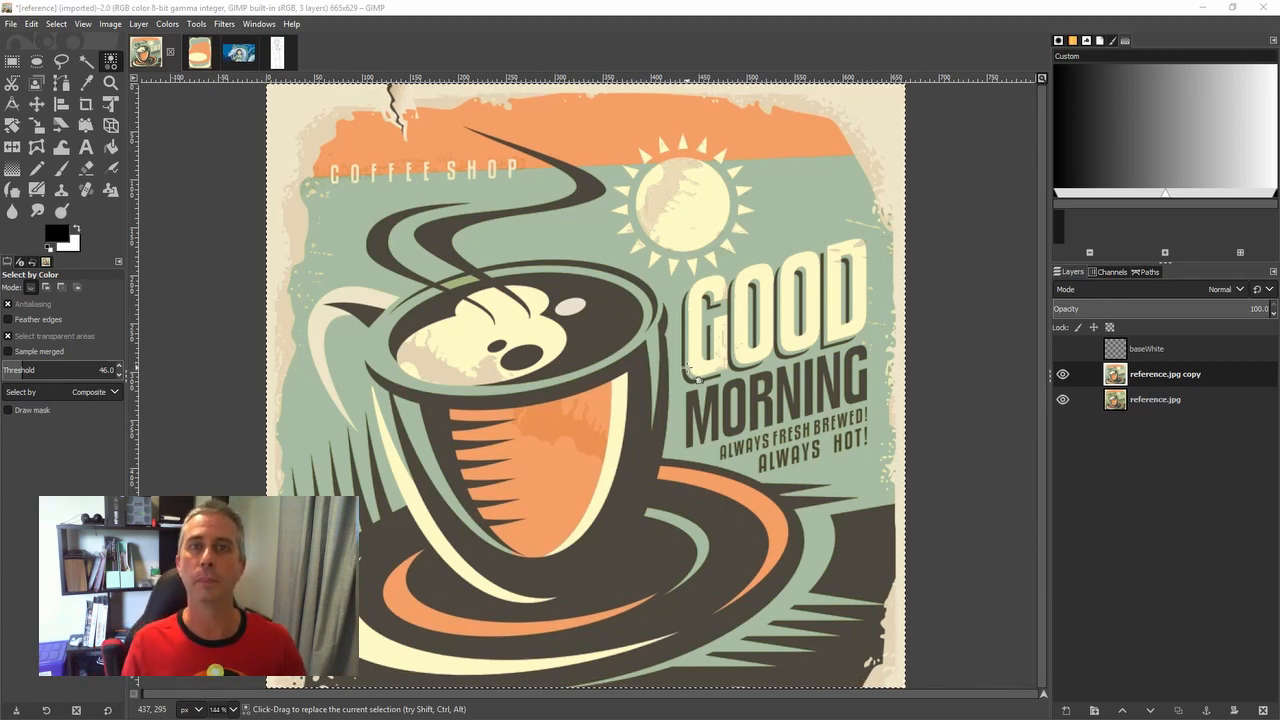
mouse_move(565, 520)
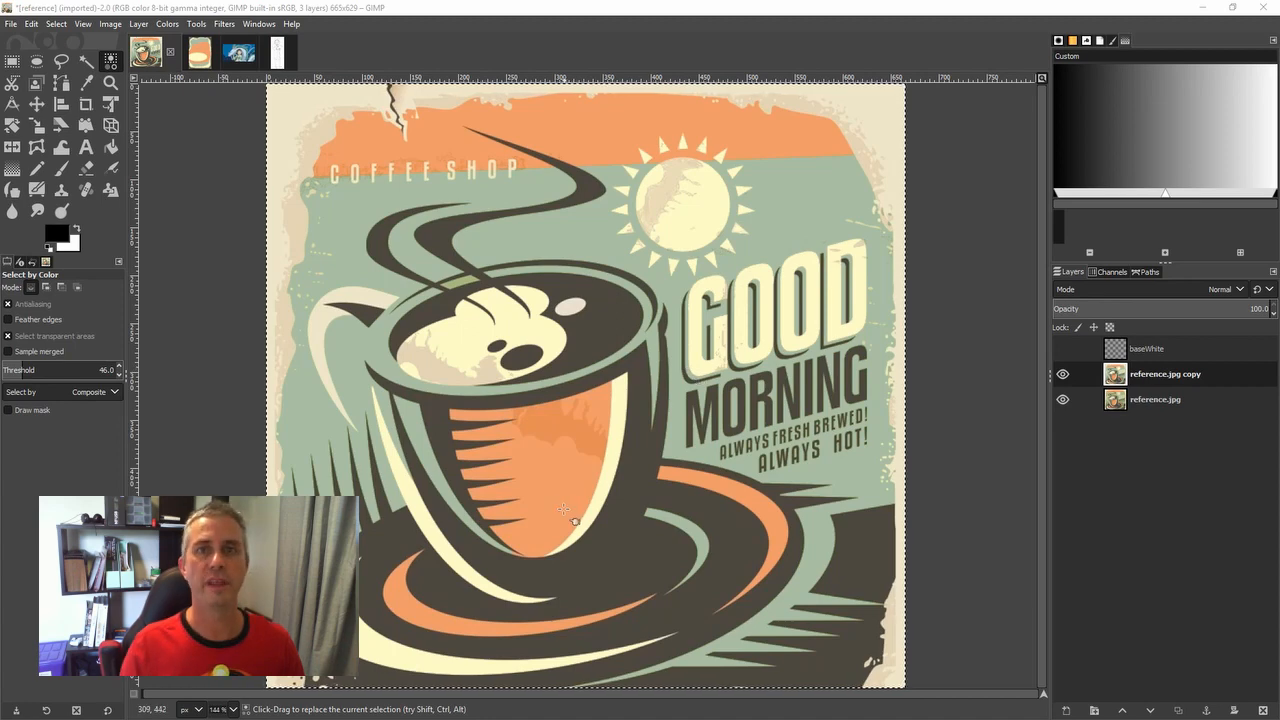
mouse_move(700, 530)
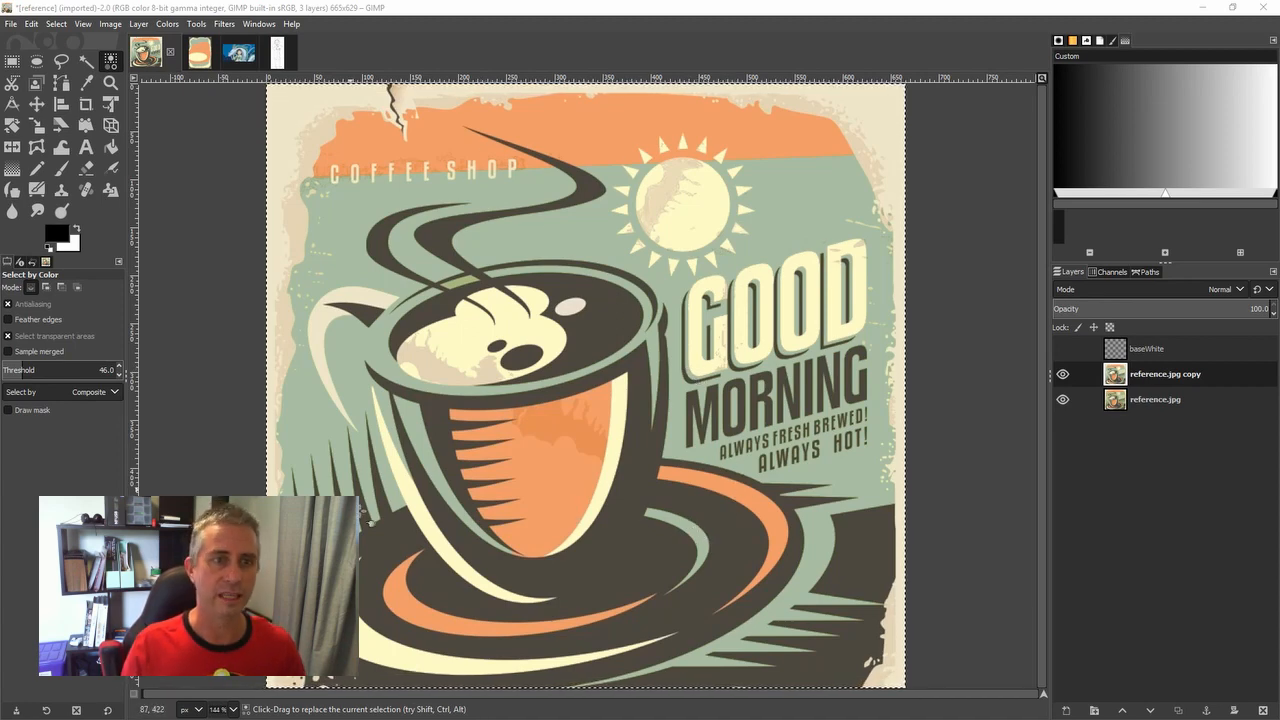
- Compare red, purple and green foreground shades, settling on muted mid green 75a45a
left_click(56, 232)
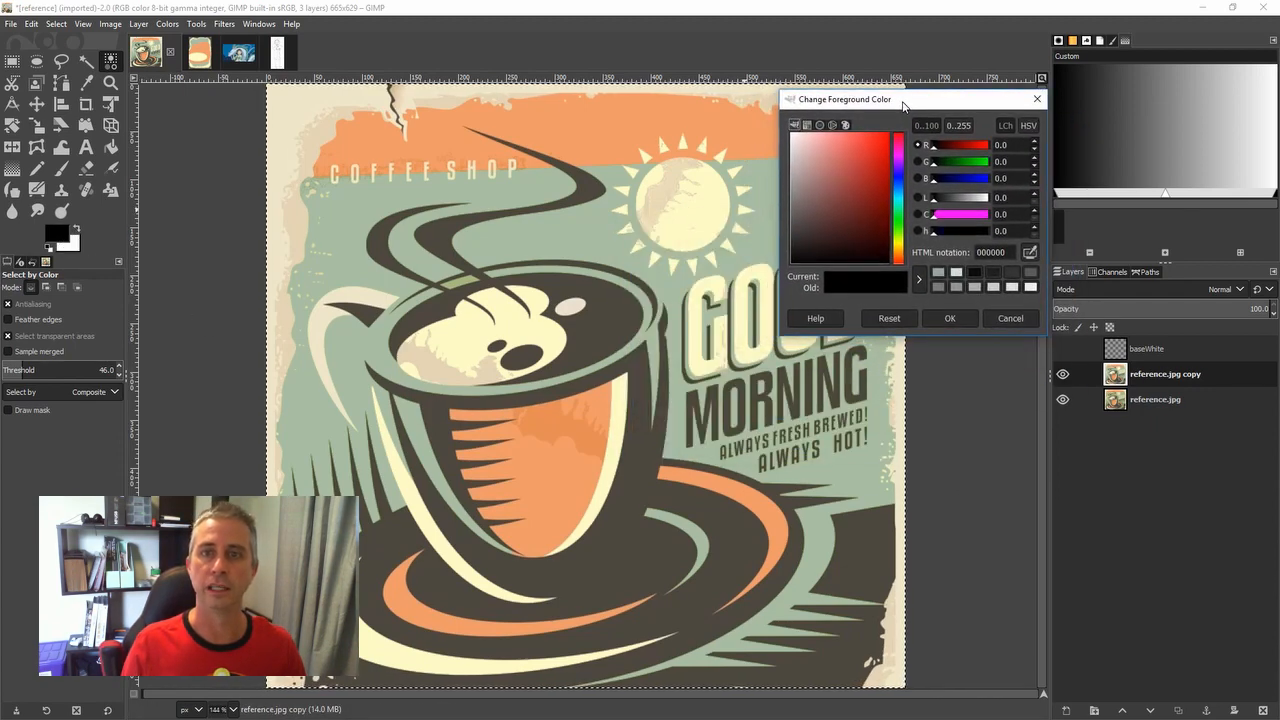
mouse_move(866, 148)
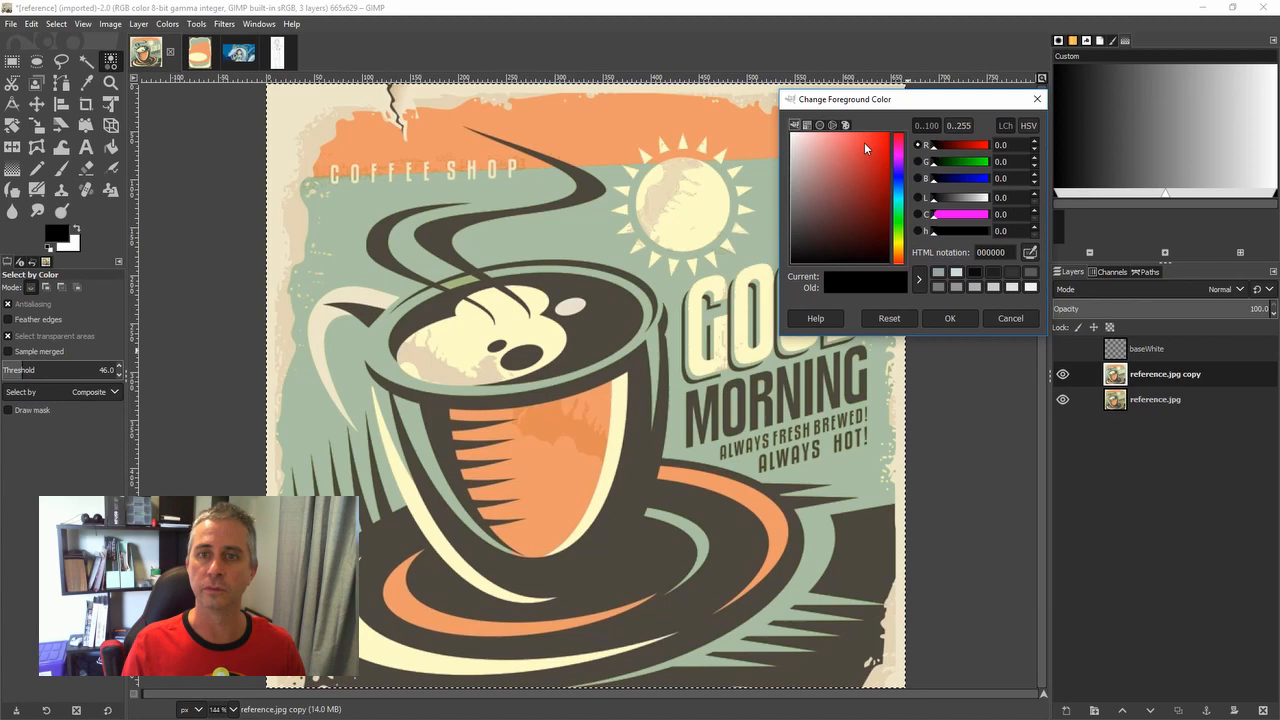
mouse_move(848, 248)
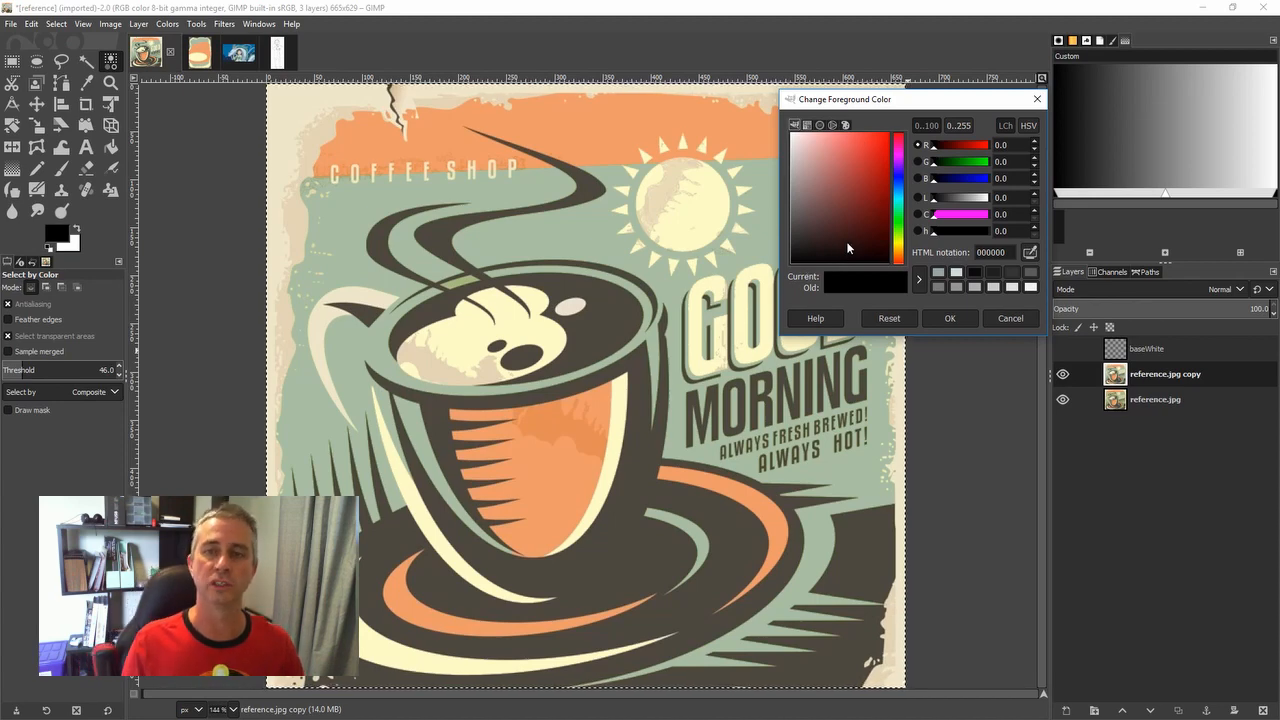
left_click(851, 197)
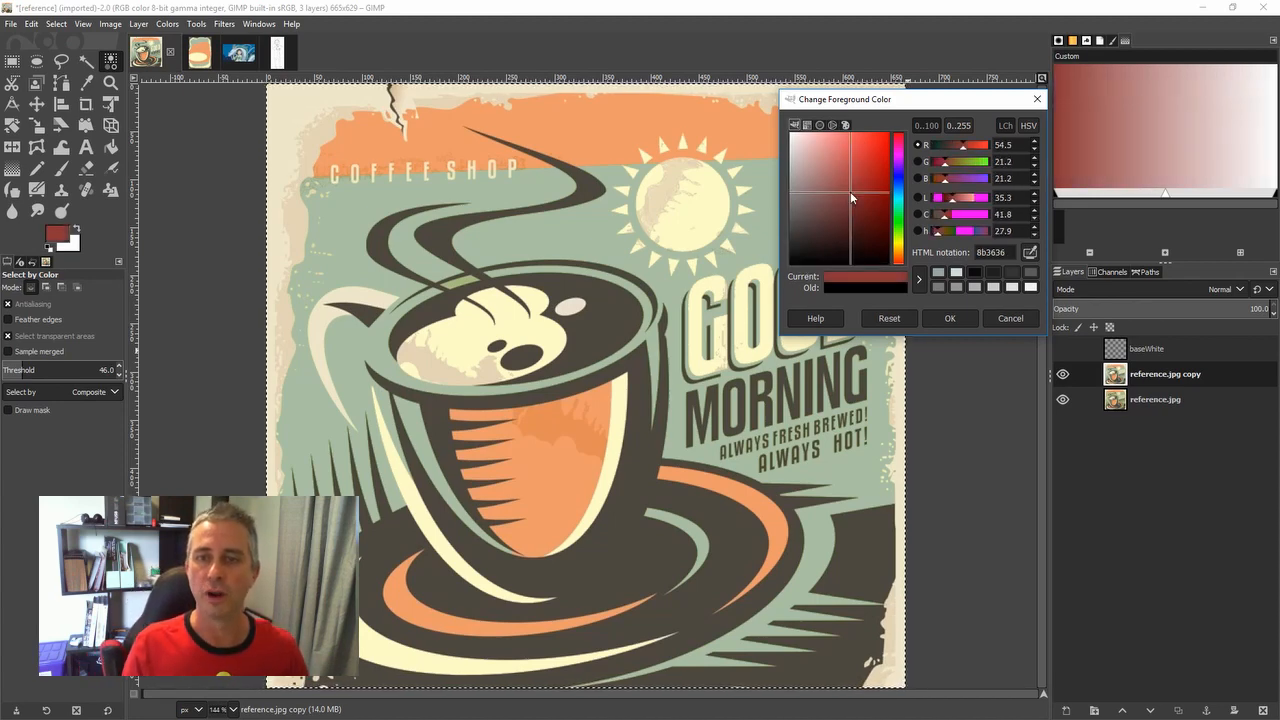
left_click(845, 197)
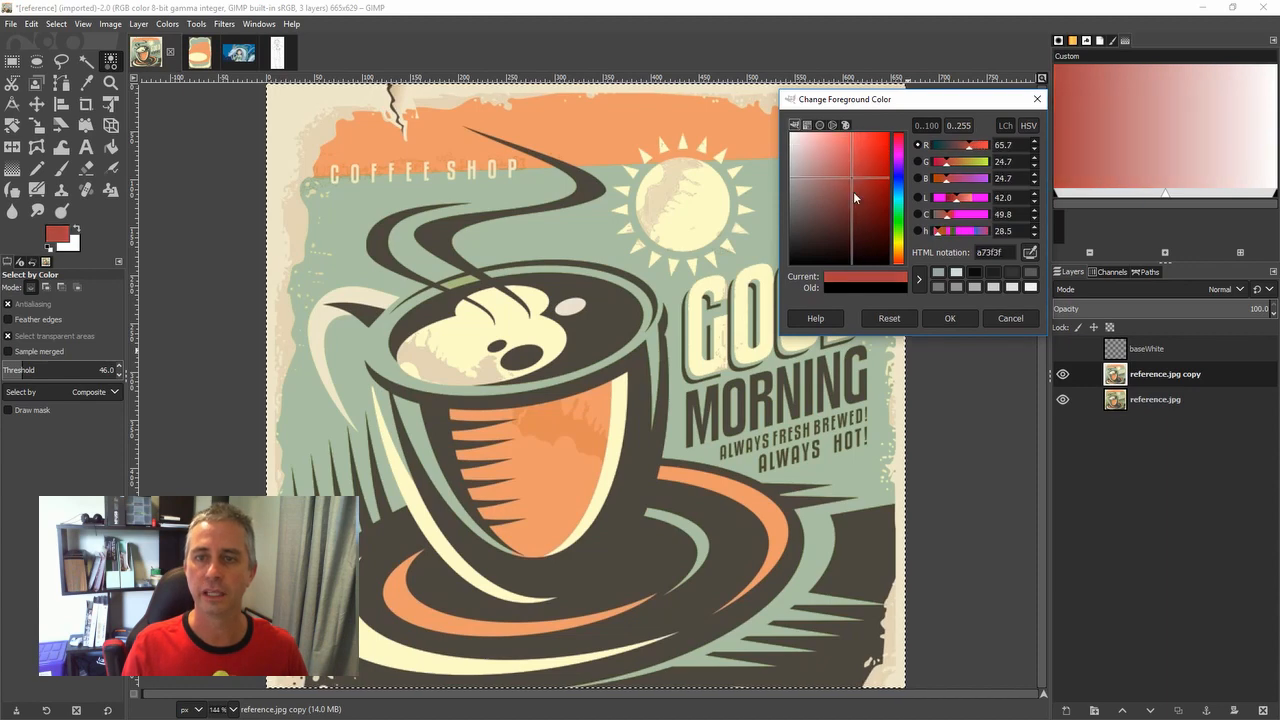
left_click(897, 160)
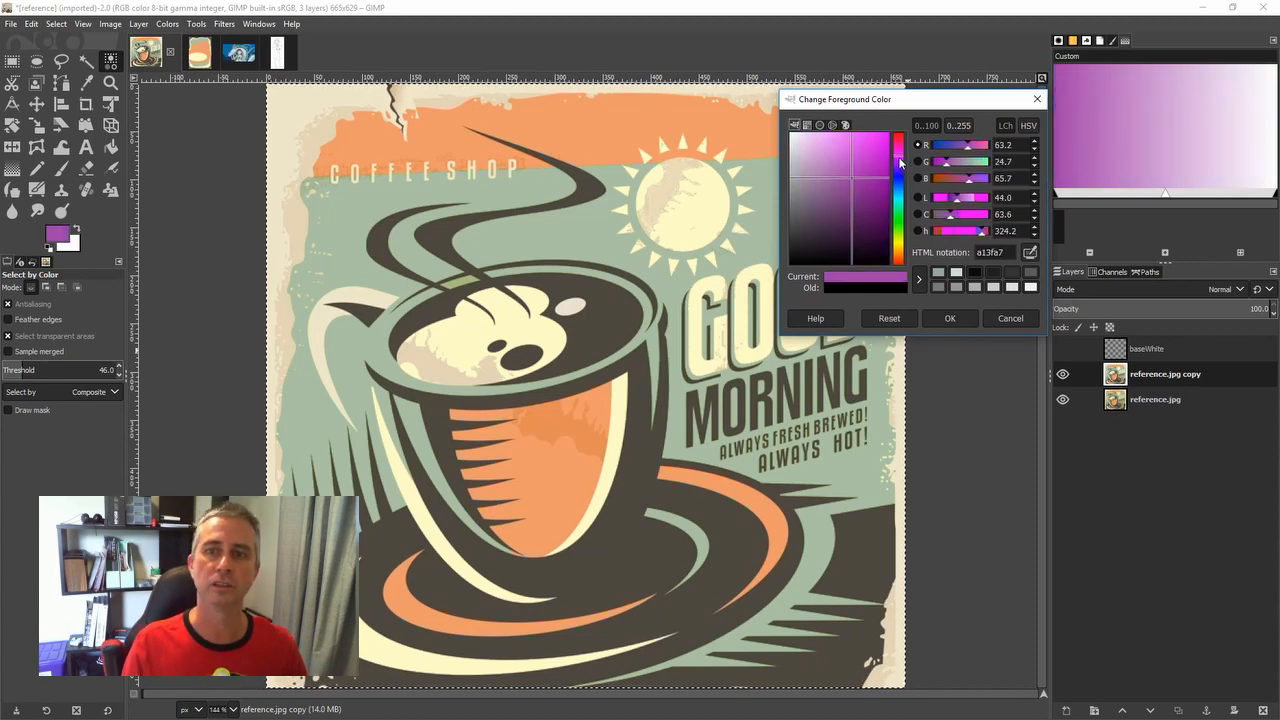
left_click(820, 150)
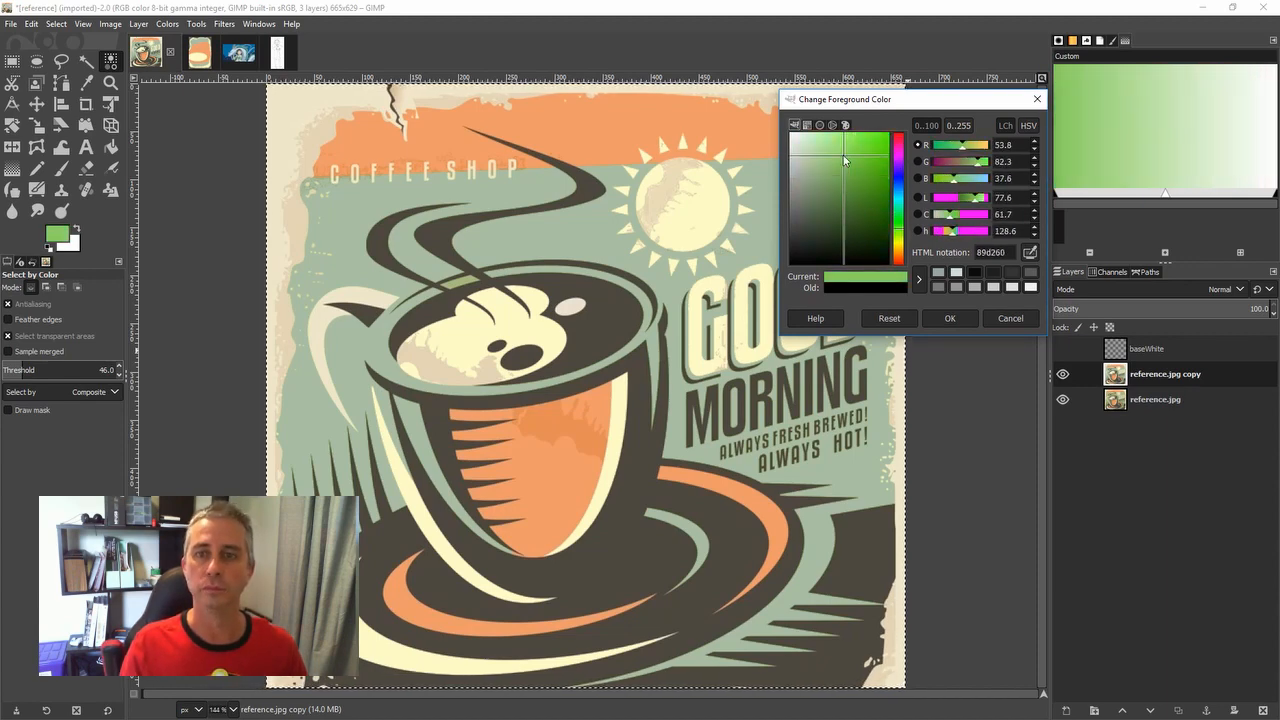
left_click(845, 157)
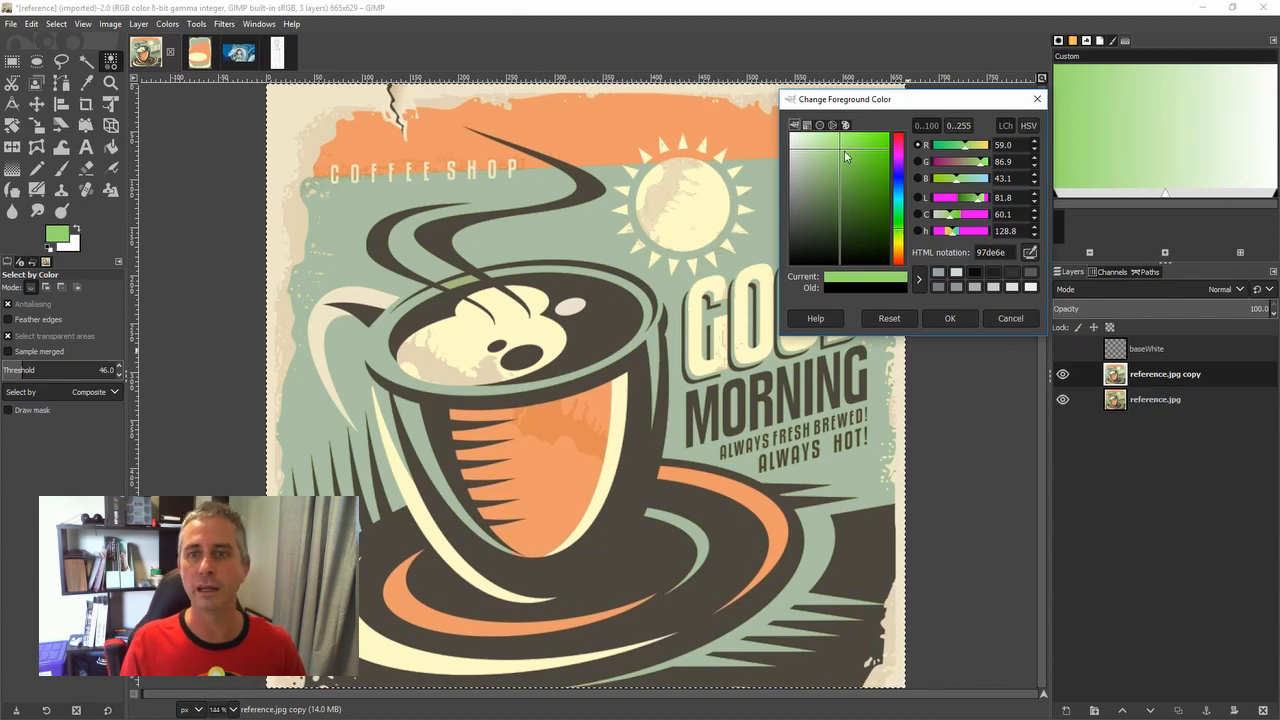
left_click(840, 165)
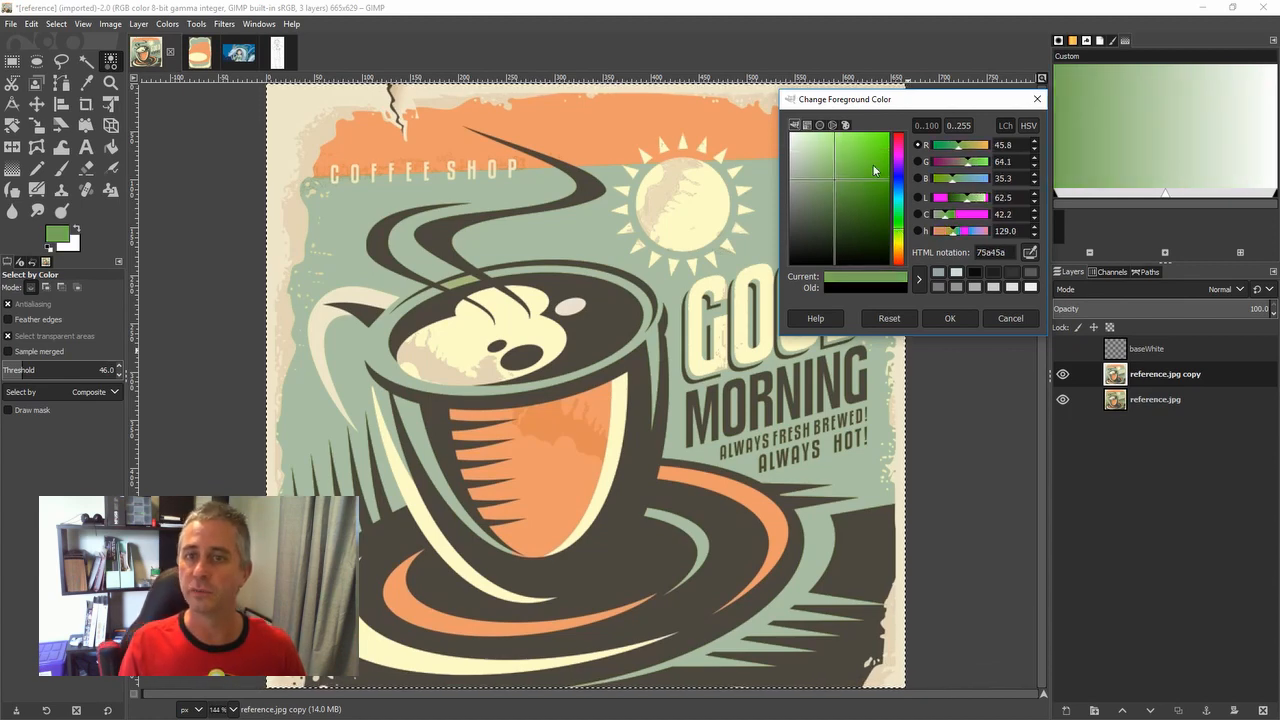
- View the green in CMYK, wheel and palette views before returning to the scales
left_click(807, 124)
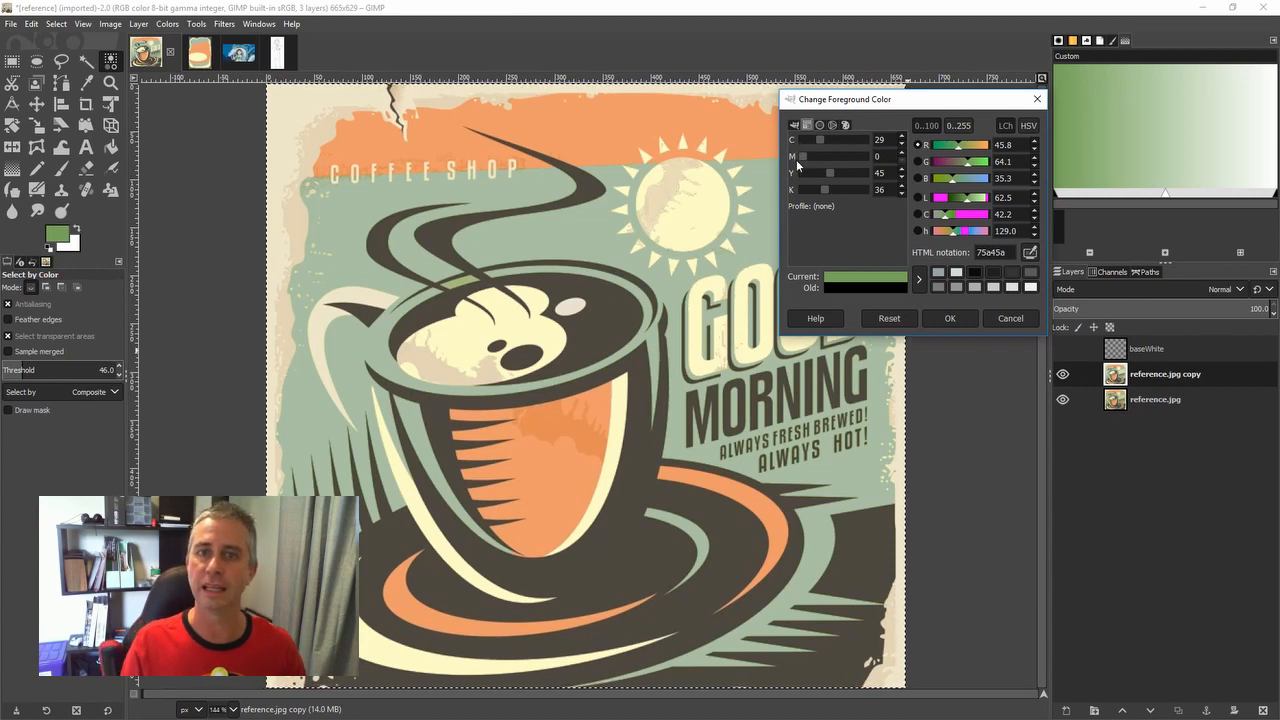
left_click(793, 125)
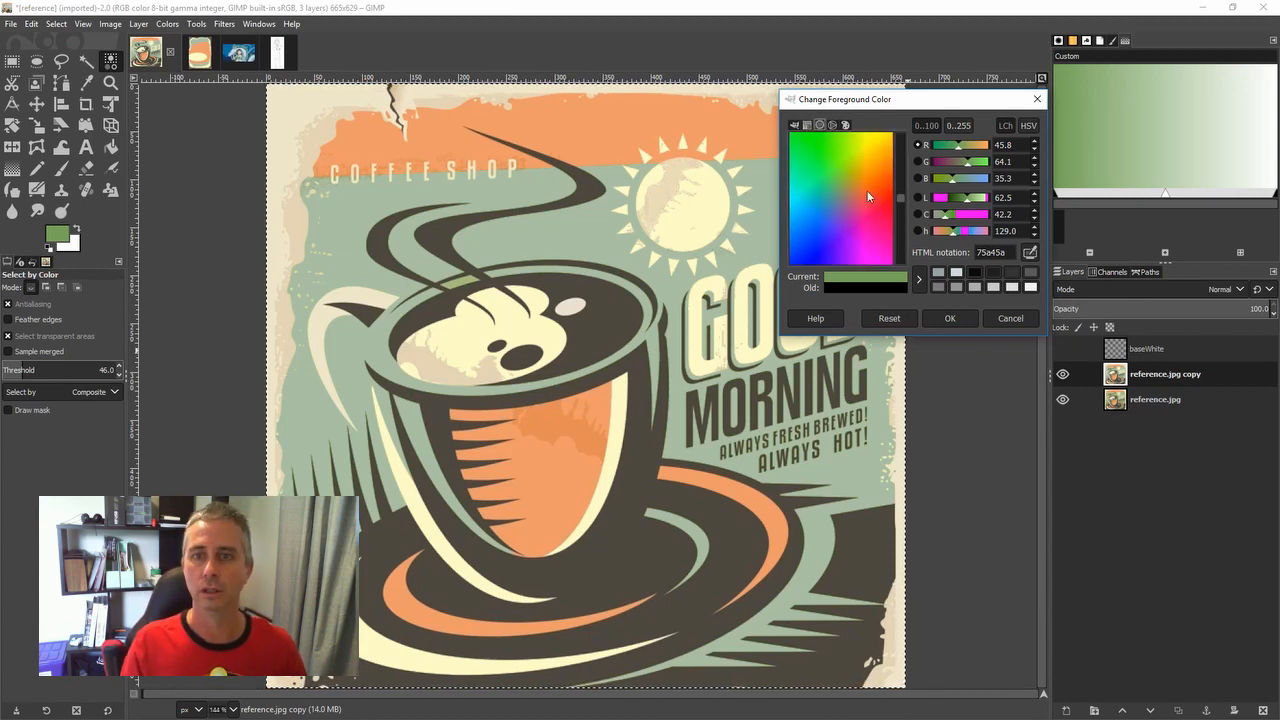
left_click(819, 124)
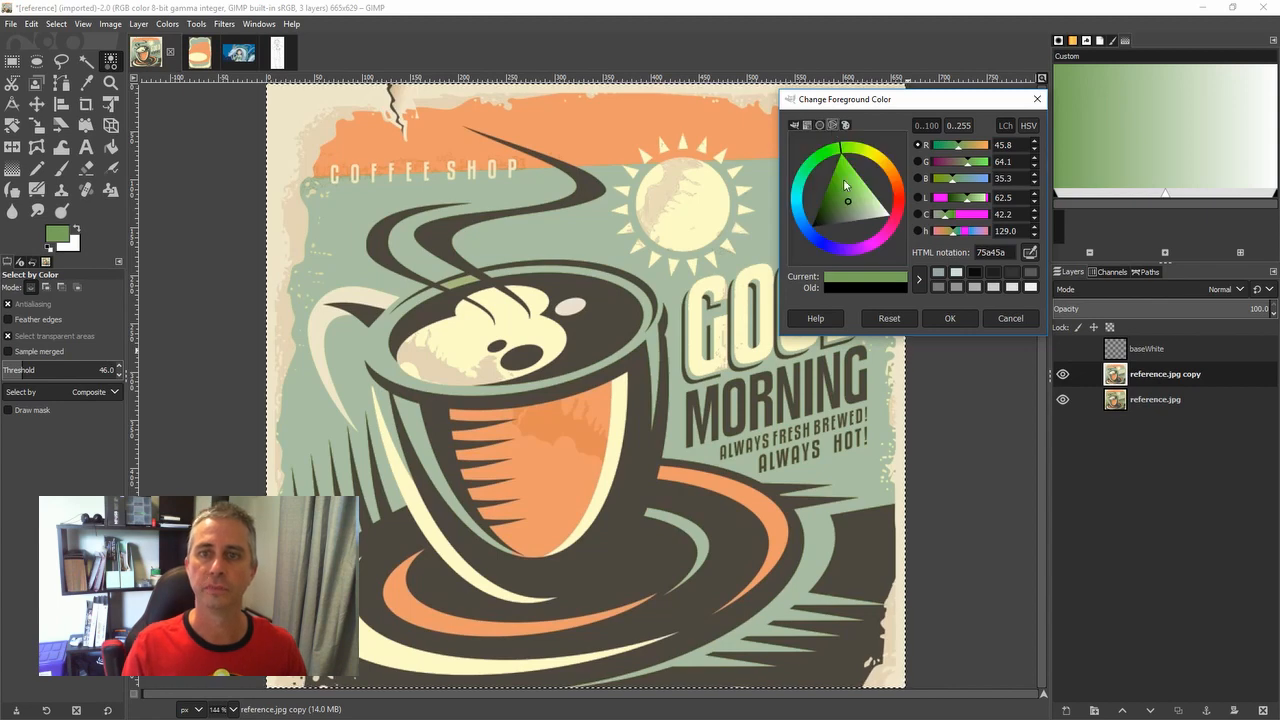
left_click(806, 124)
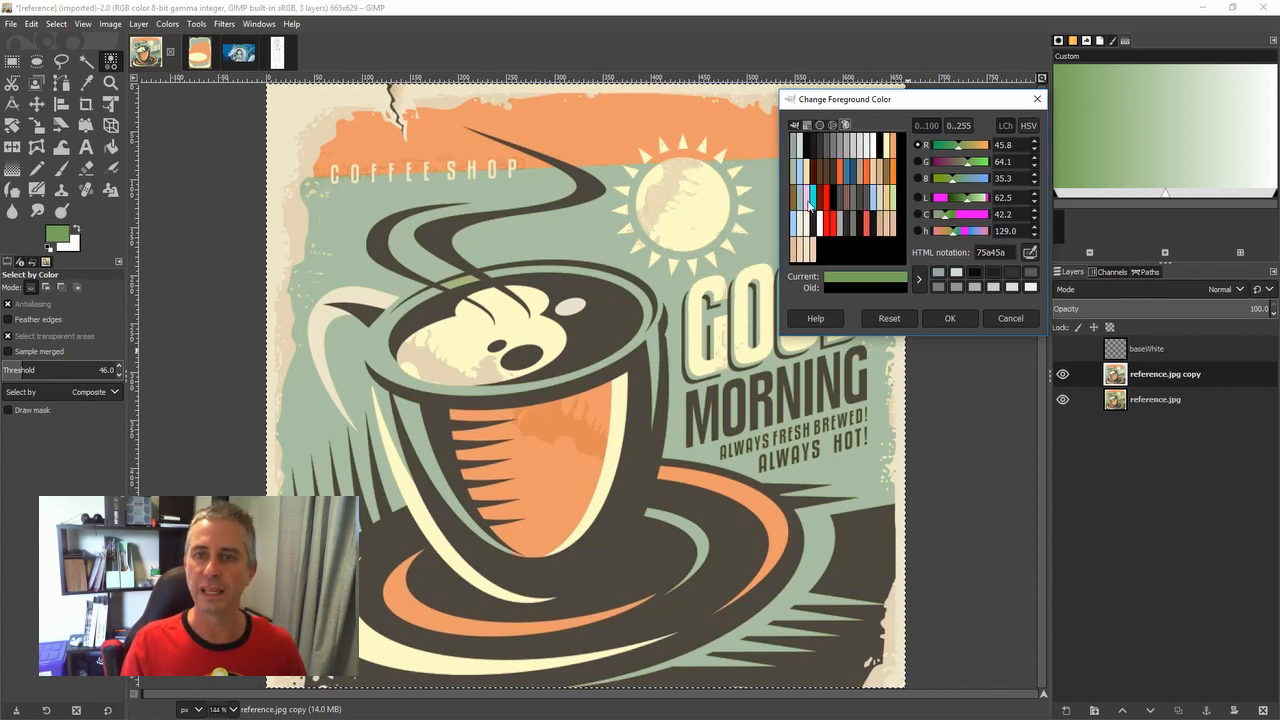
left_click(819, 125)
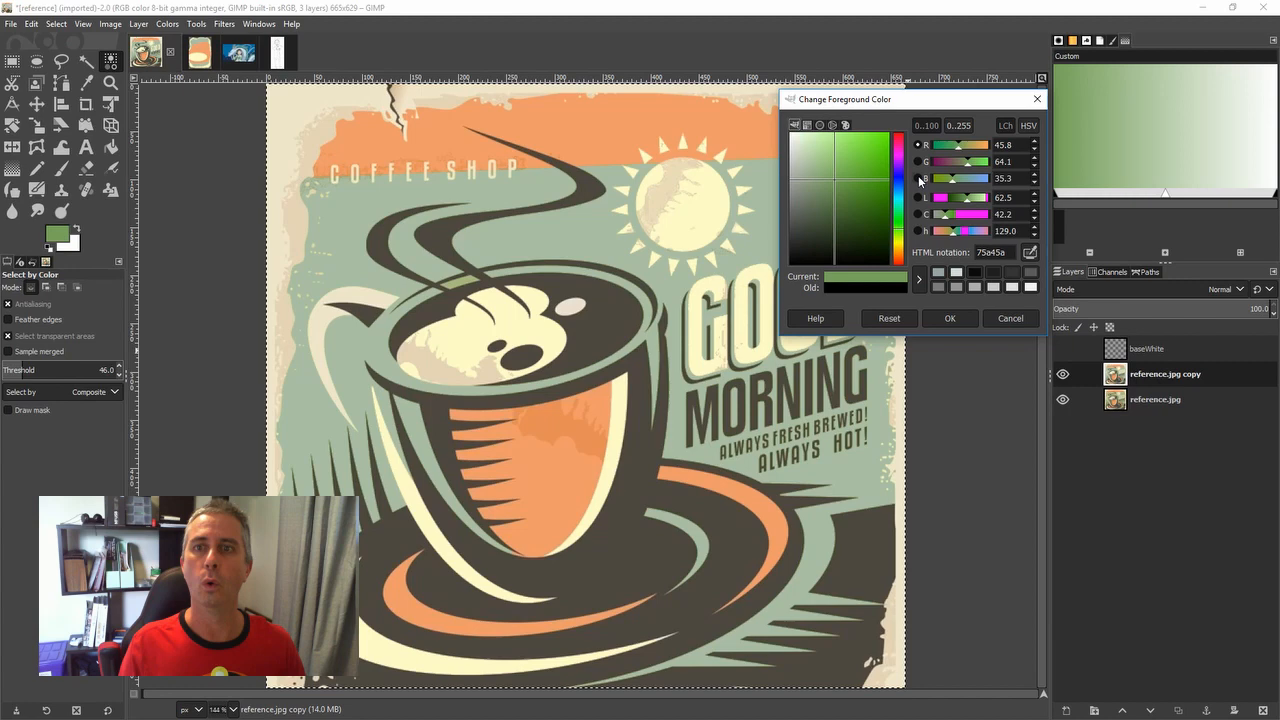
mouse_move(876, 223)
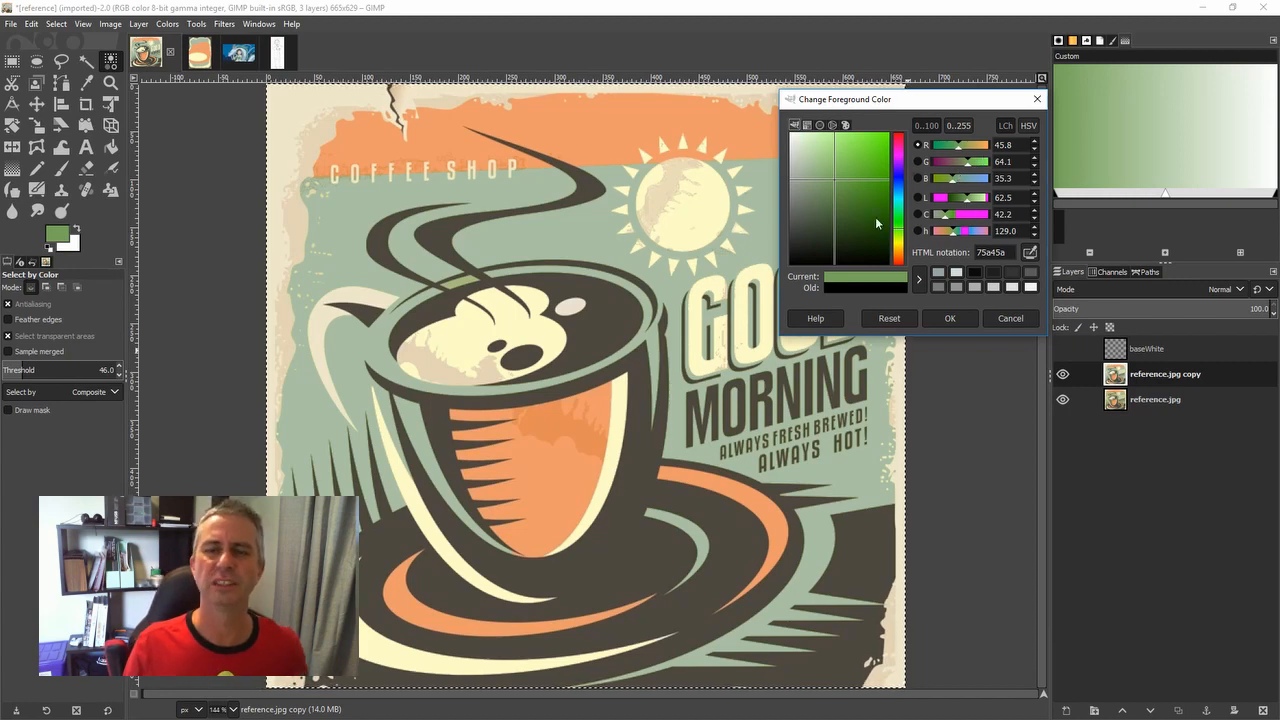
mouse_move(948, 213)
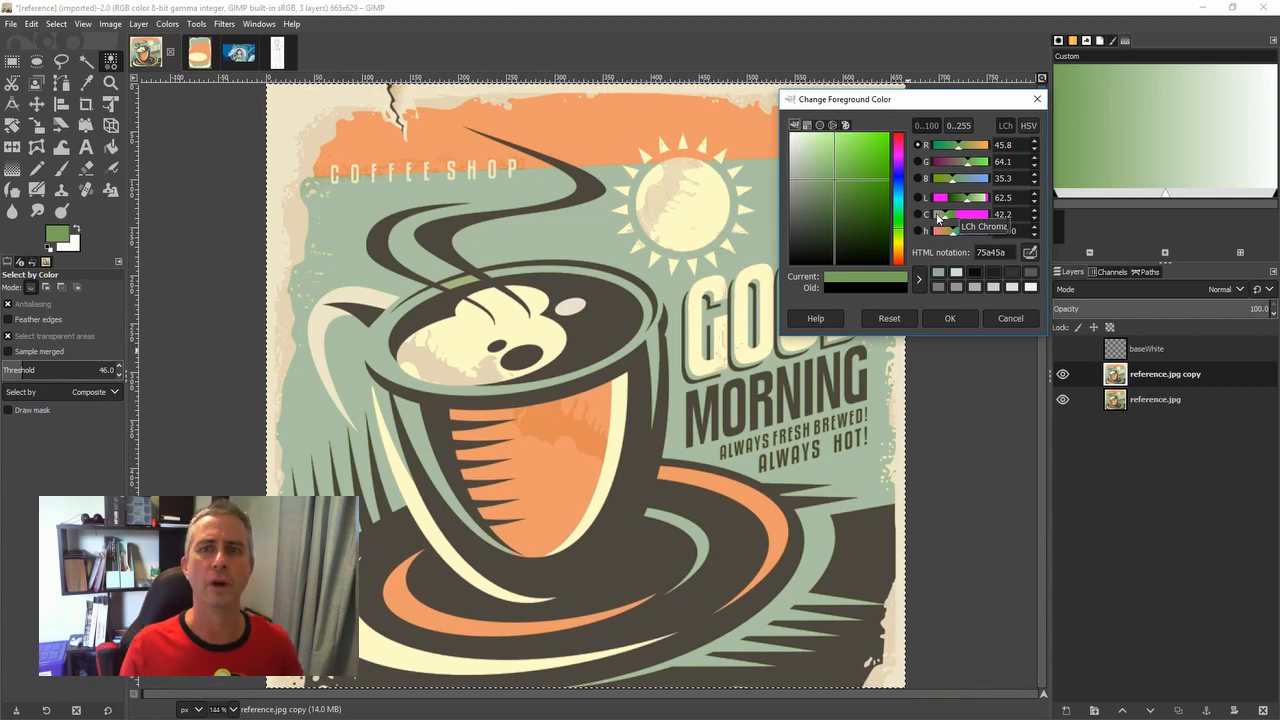
- Eyedrop colours from the reference poster, then cancel the chooser, keeping black
left_click(835, 170)
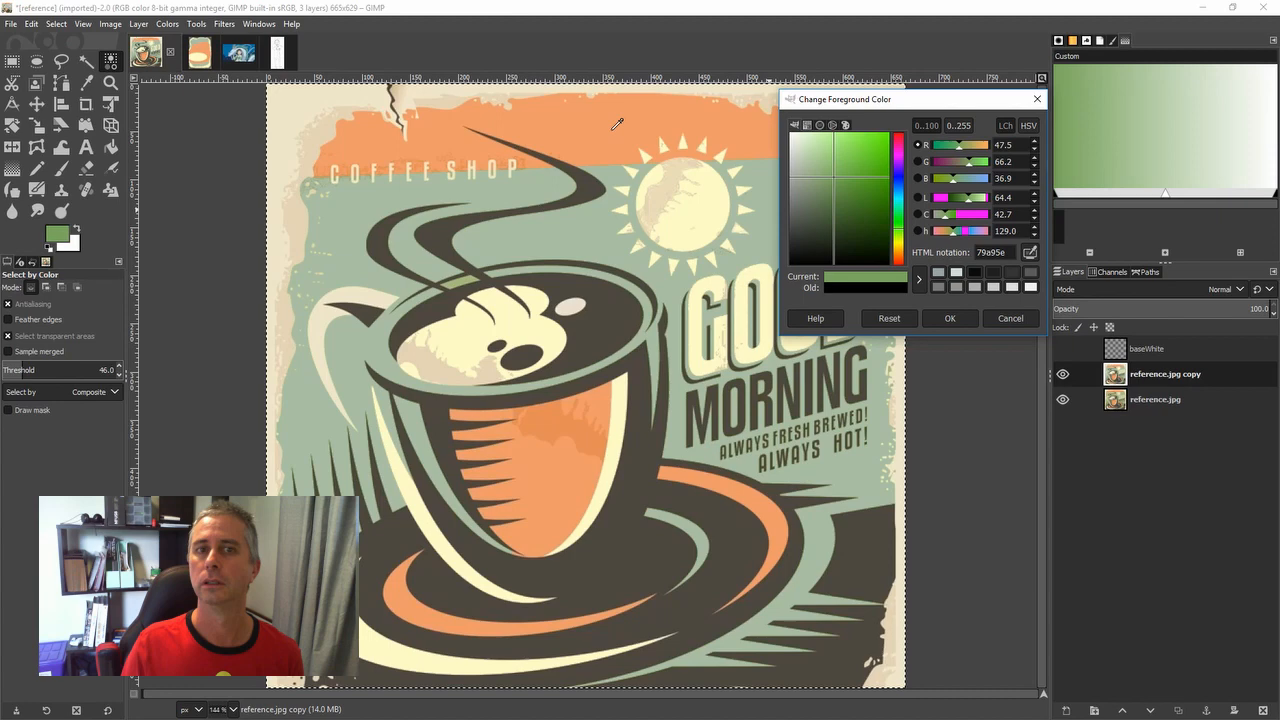
left_click(840, 190)
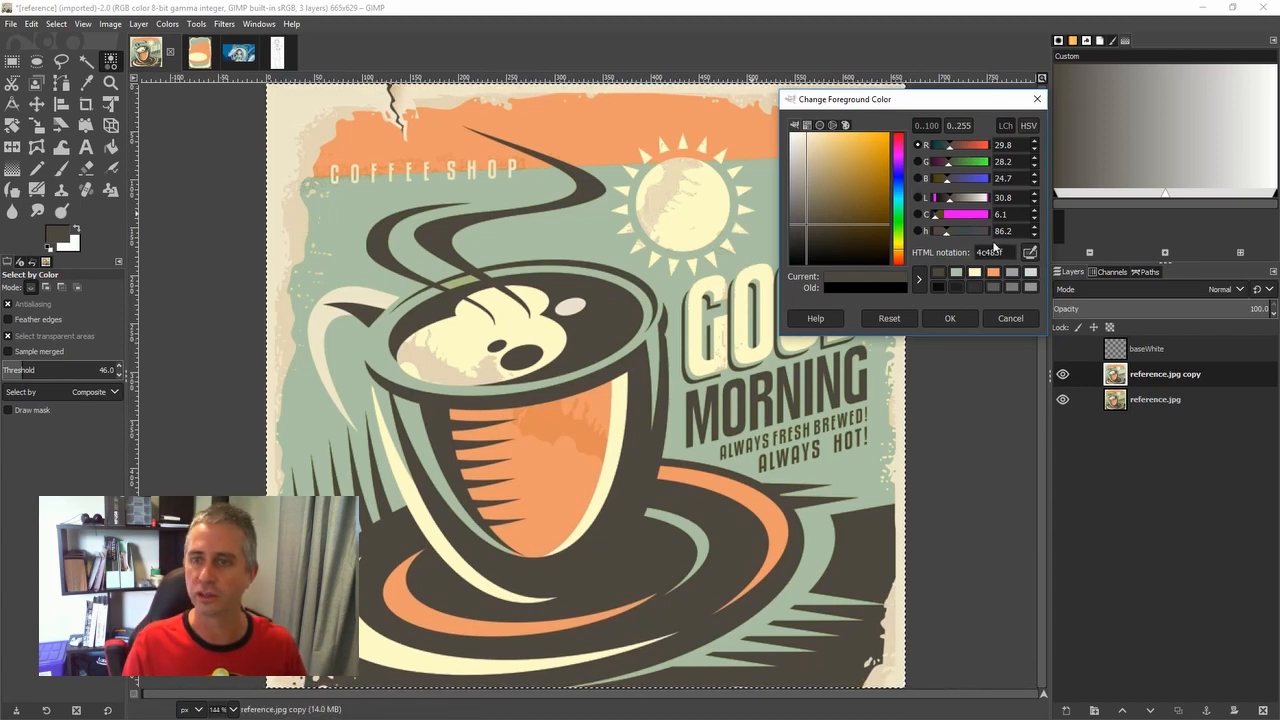
left_click(840, 150)
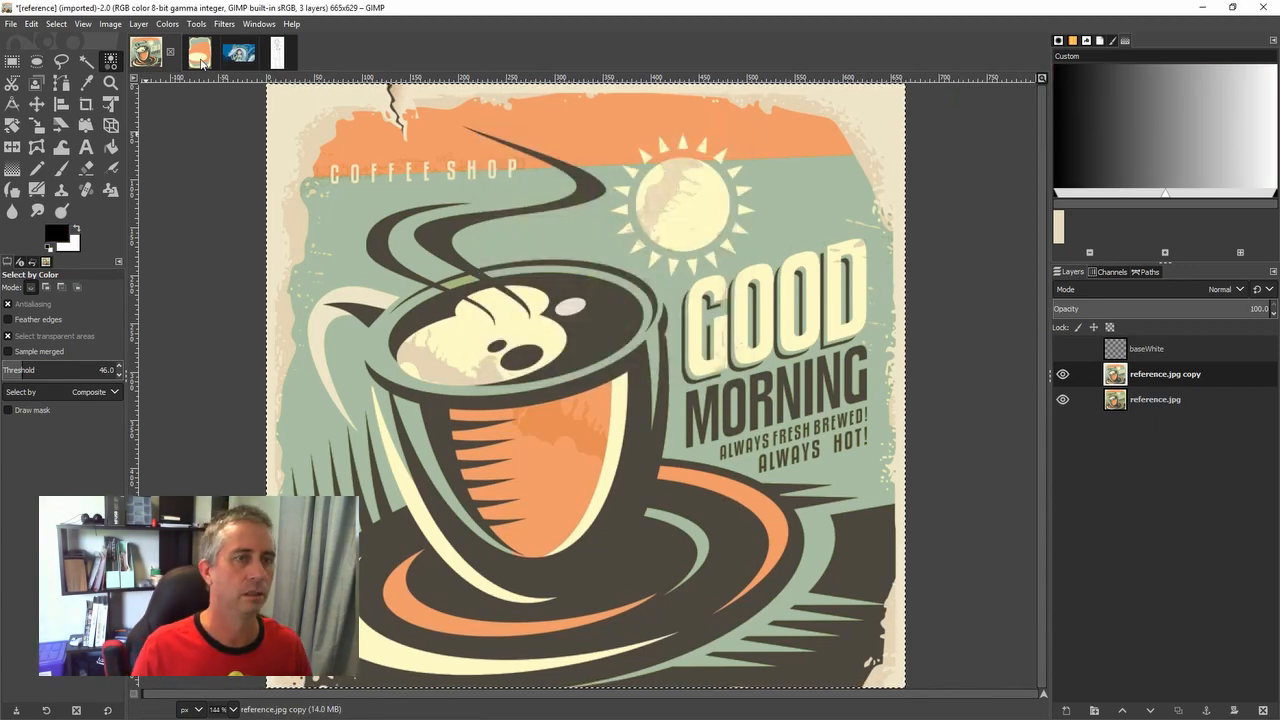
- In the Poster document, set the foreground colour to dark warm grey 4c483f
left_click(184, 52)
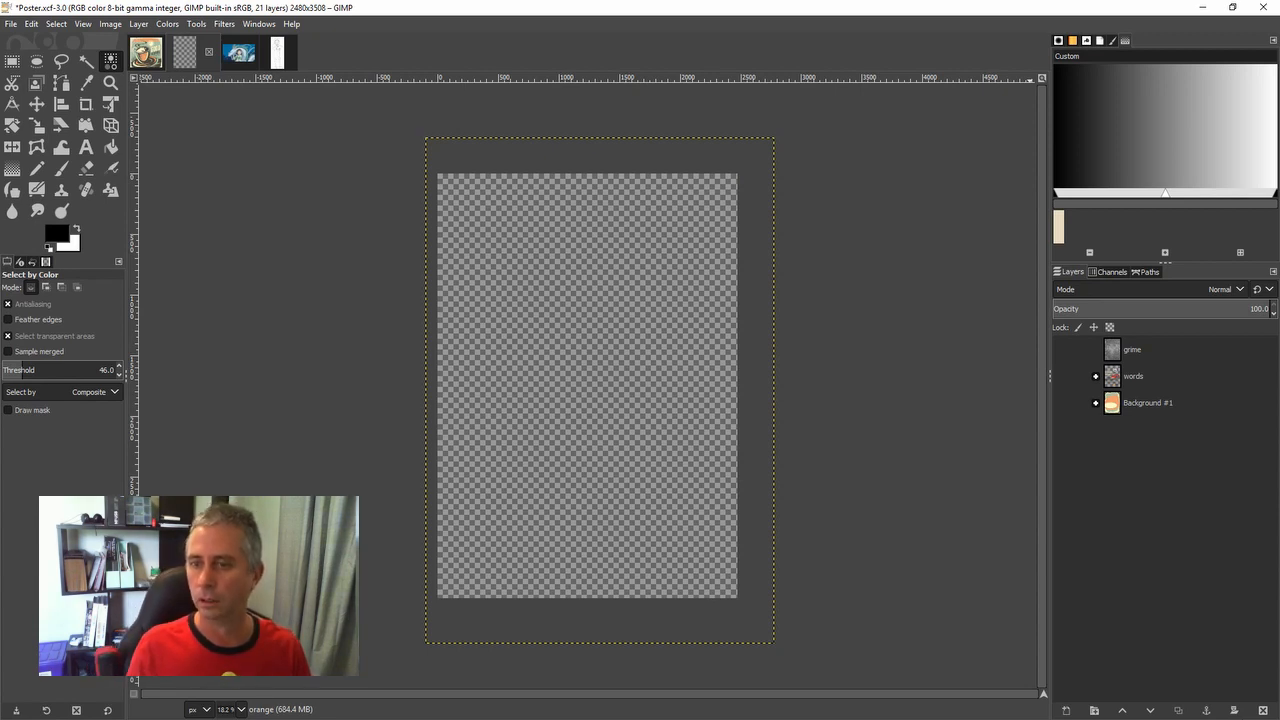
mouse_move(1114, 515)
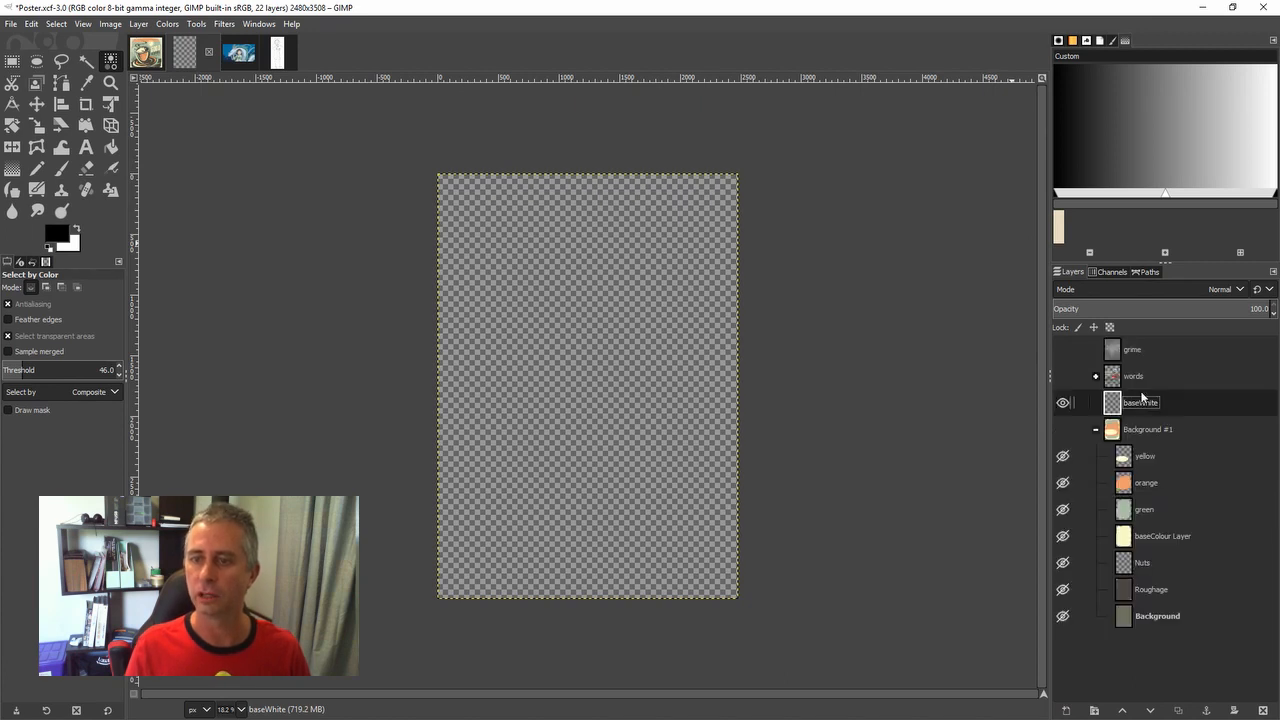
left_click(1095, 429)
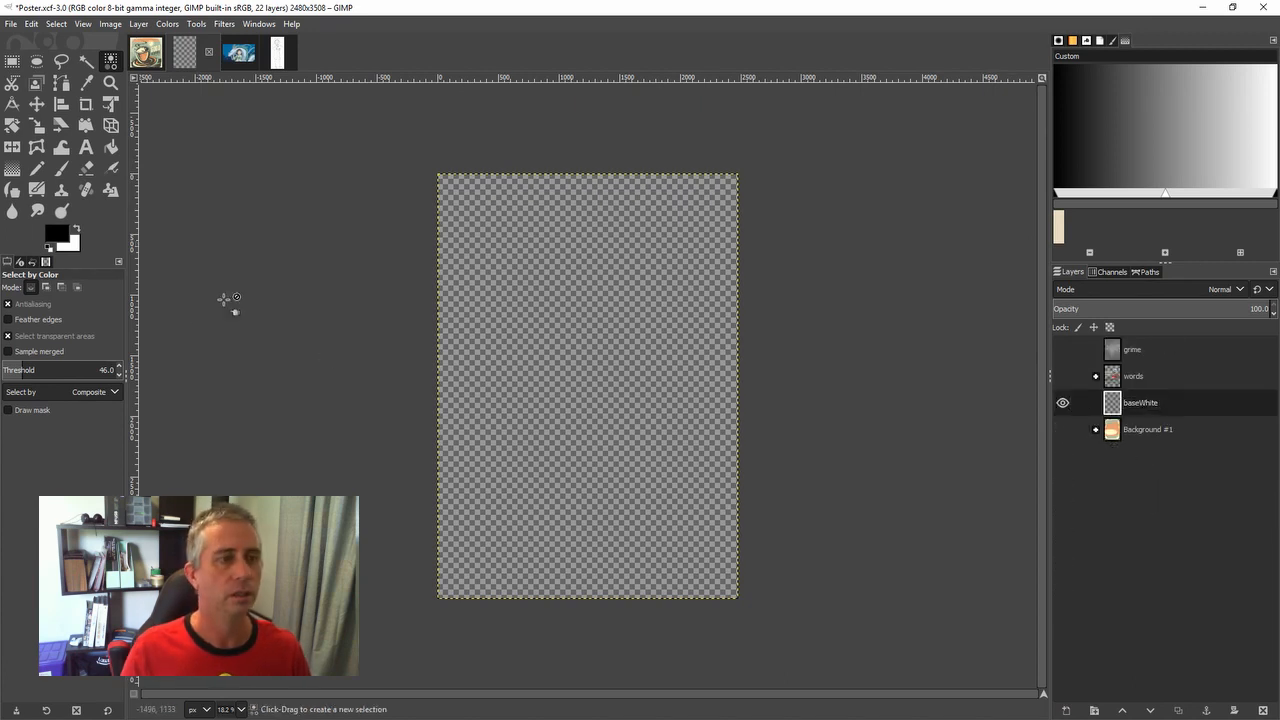
left_click(55, 233)
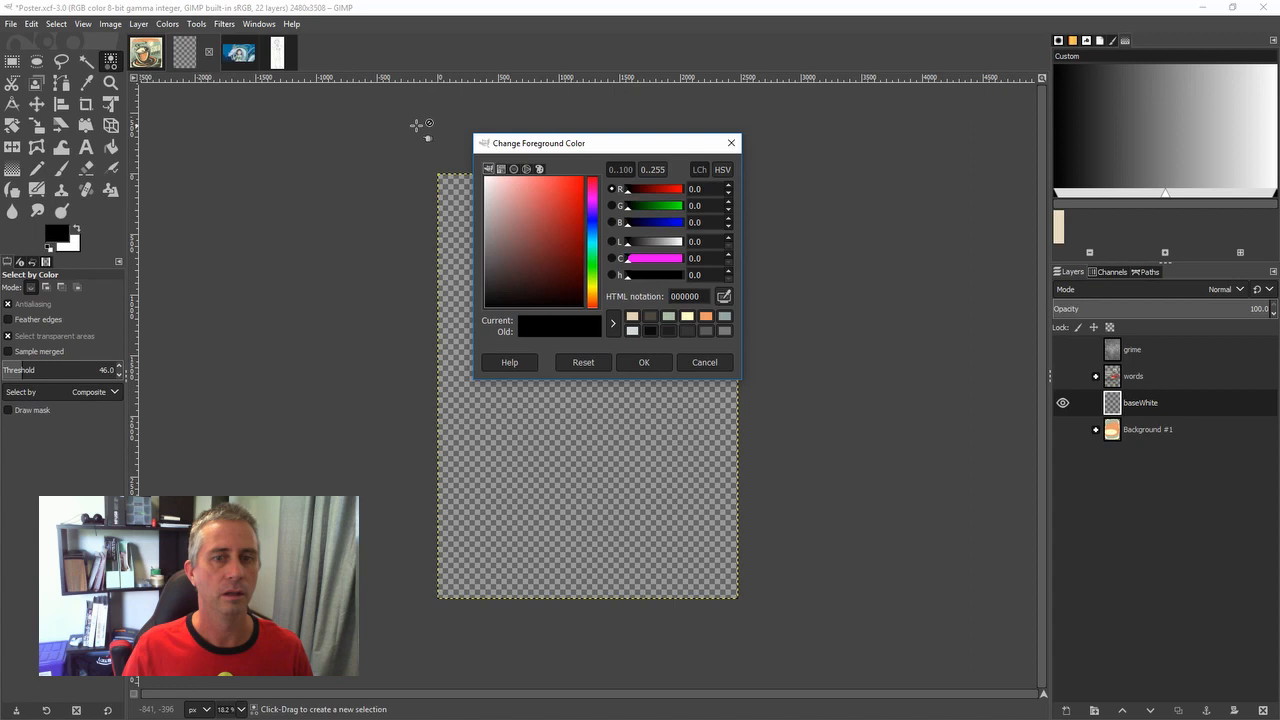
mouse_move(520, 307)
type("4c483f")
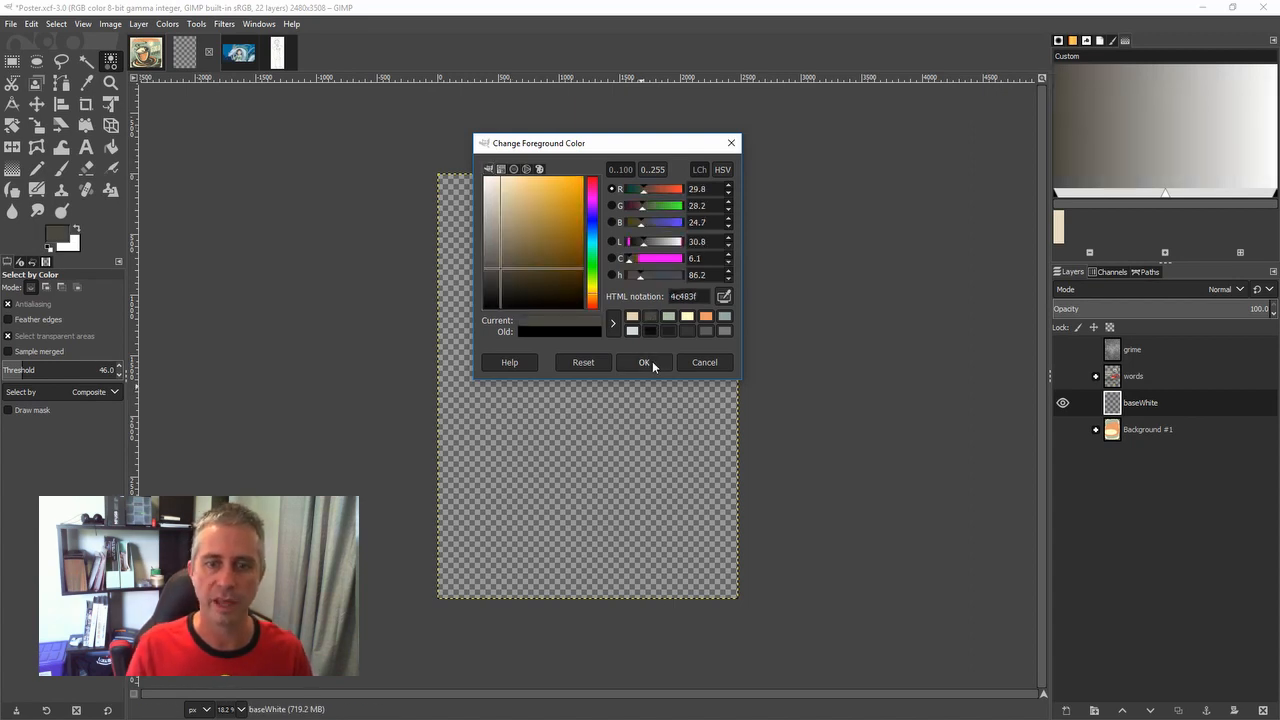
left_click(644, 362)
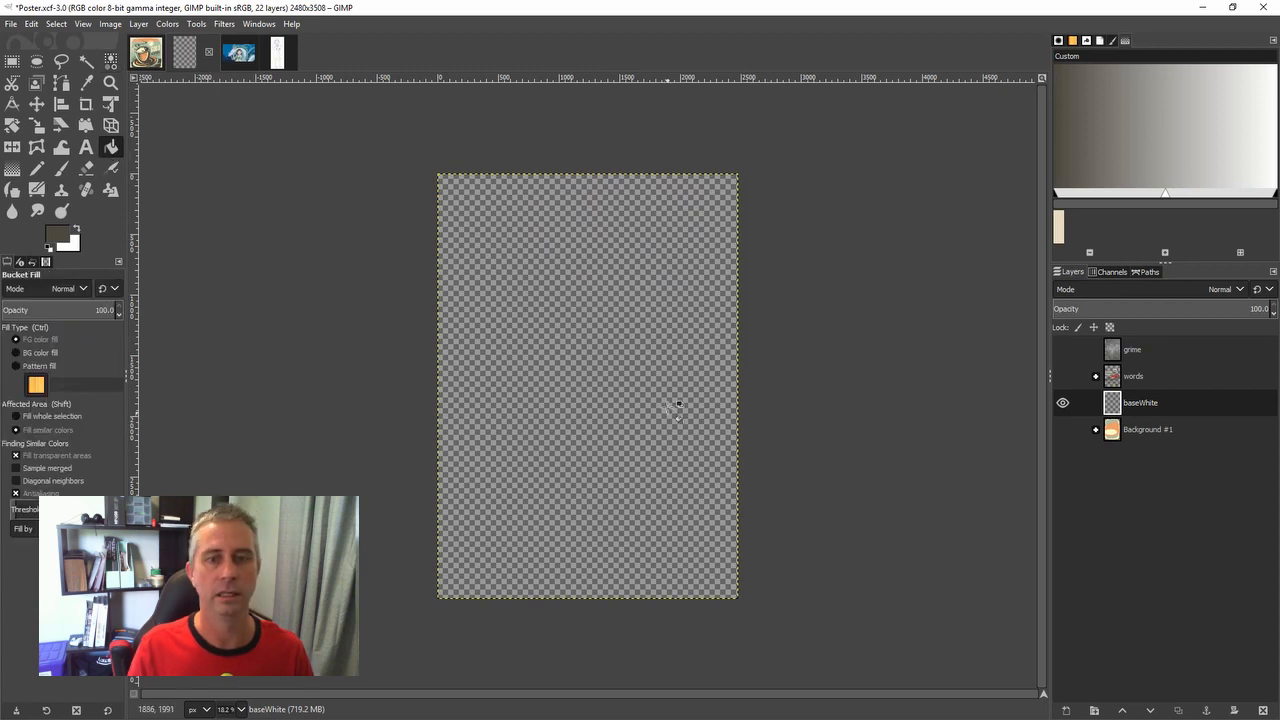
- Show the cream ellipse layer and make the Background #1 group visible again
left_click(588, 385)
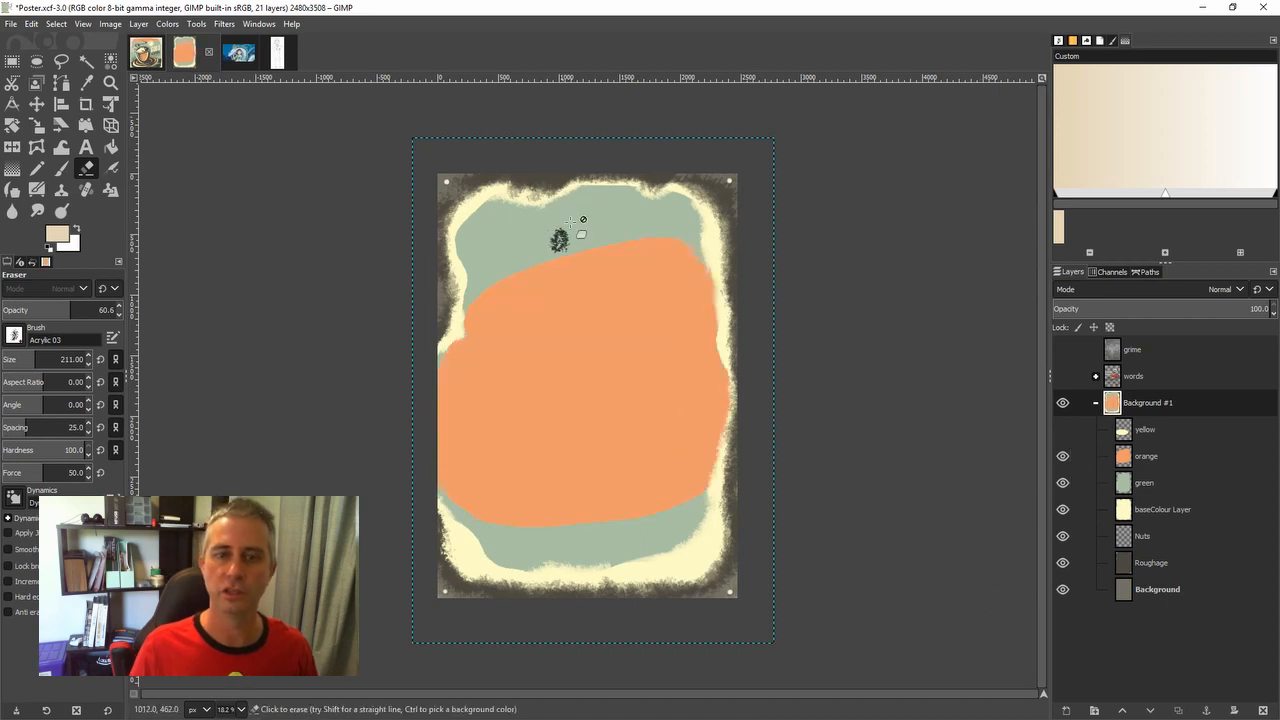
left_click(560, 238)
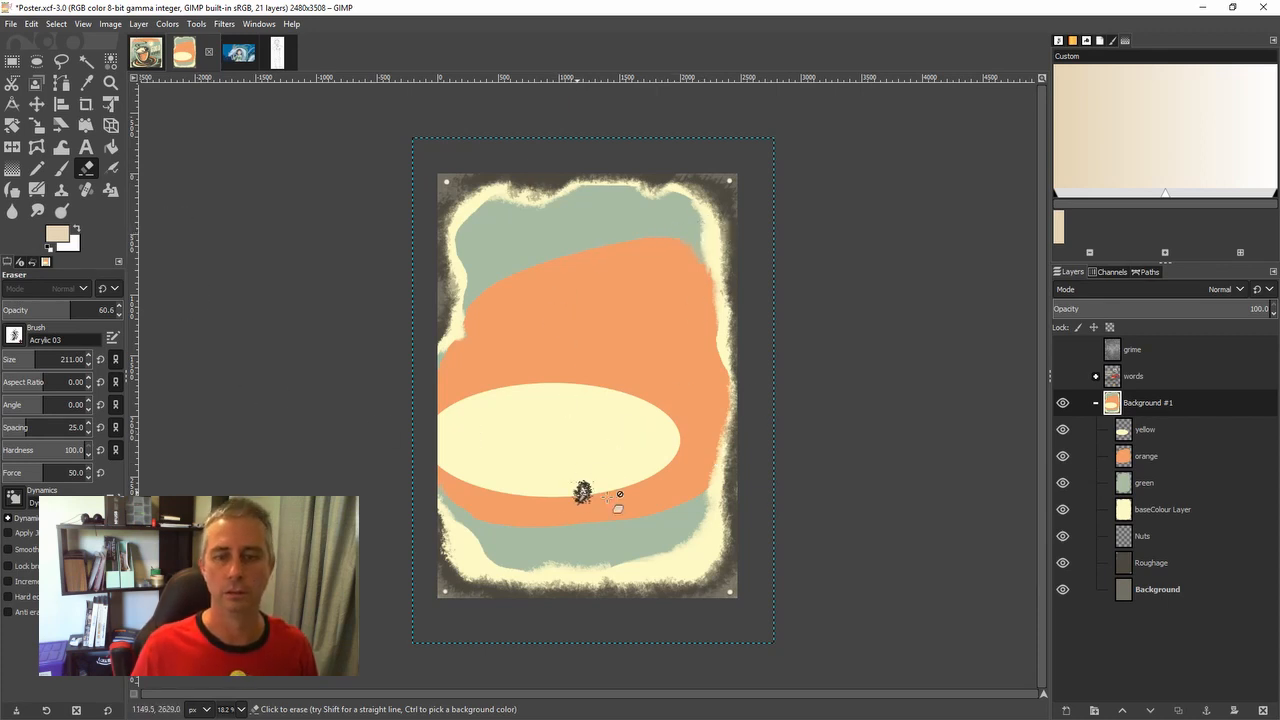
left_click(1095, 402)
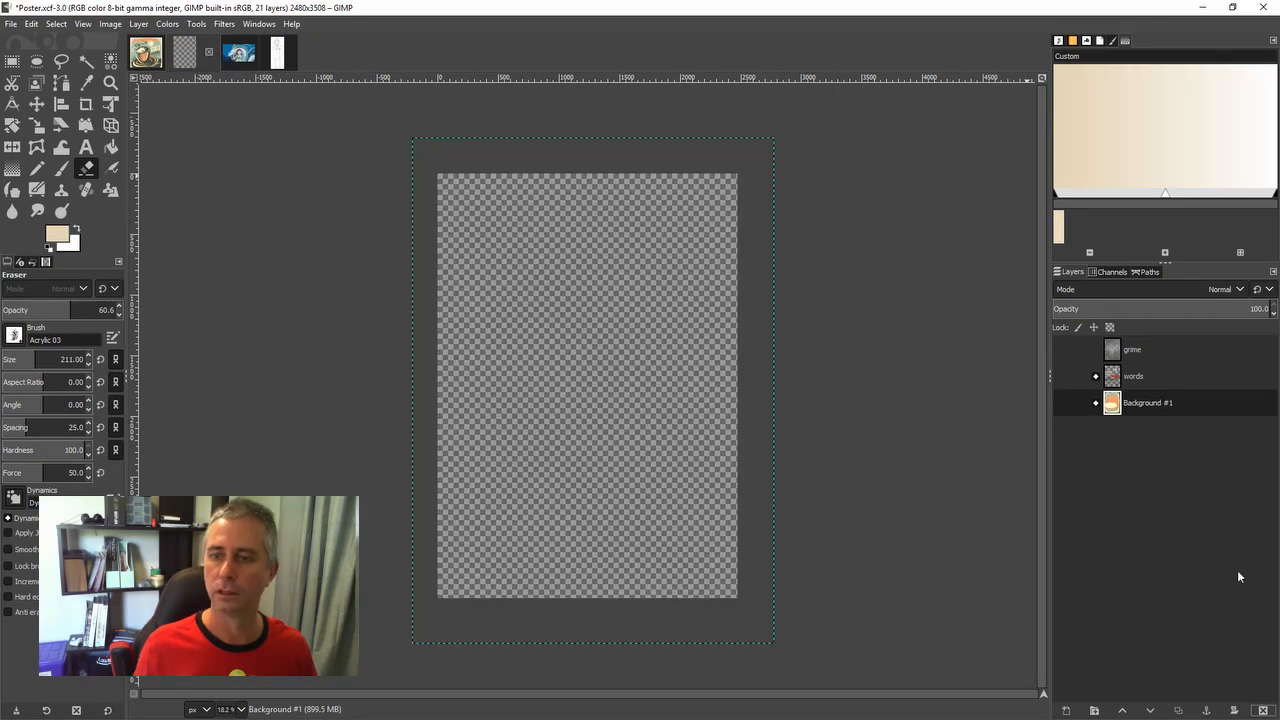
left_click(1064, 402)
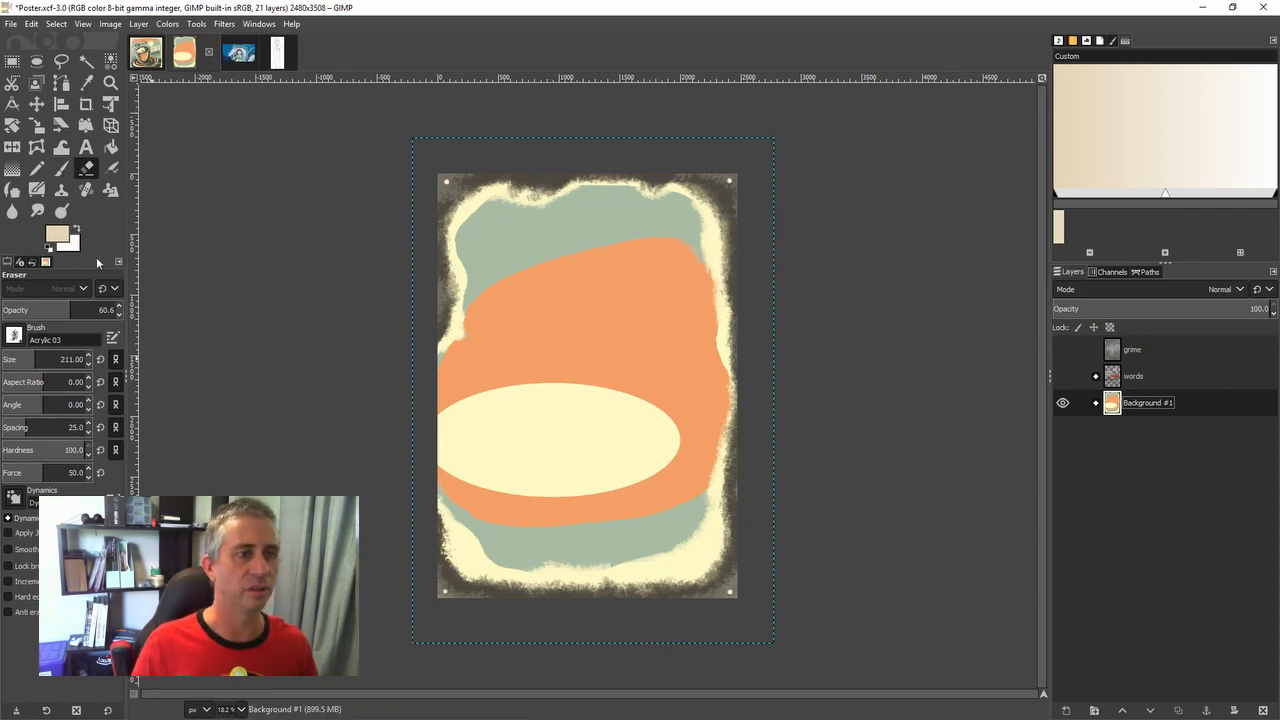
- Open the foreground colour chooser, currently pale beige e3d4b5
left_click(56, 233)
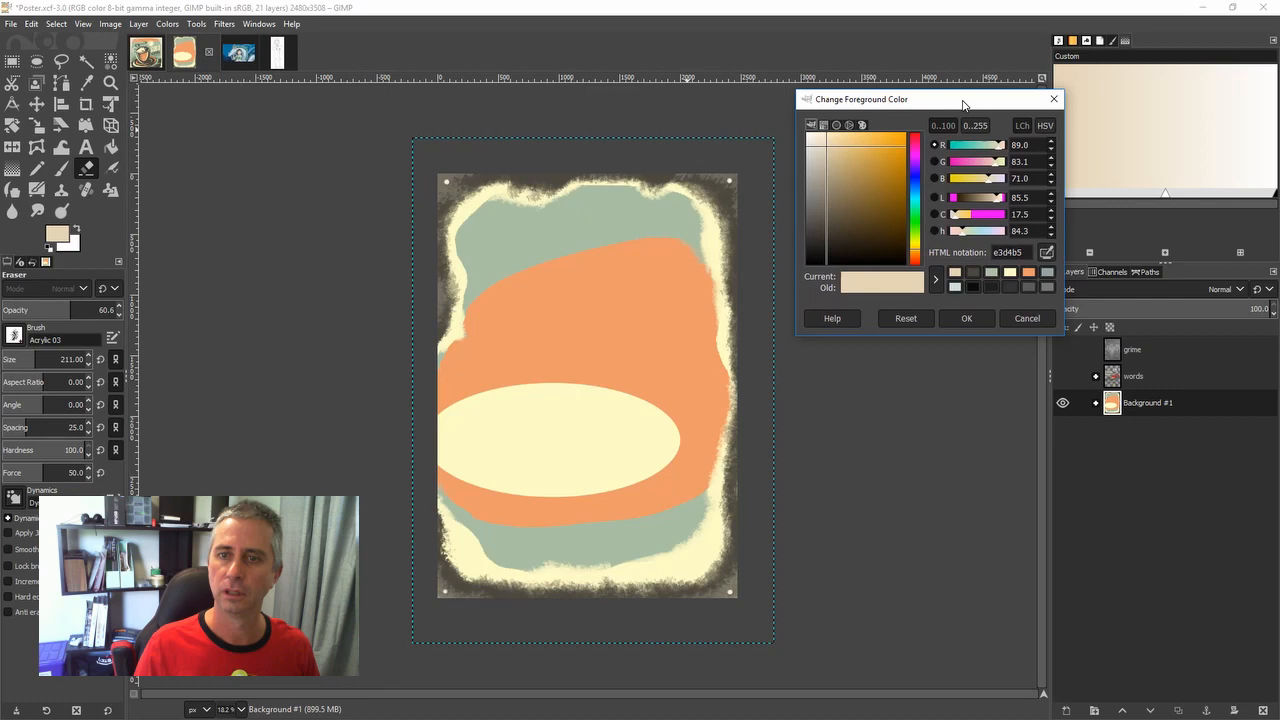
mouse_move(735, 205)
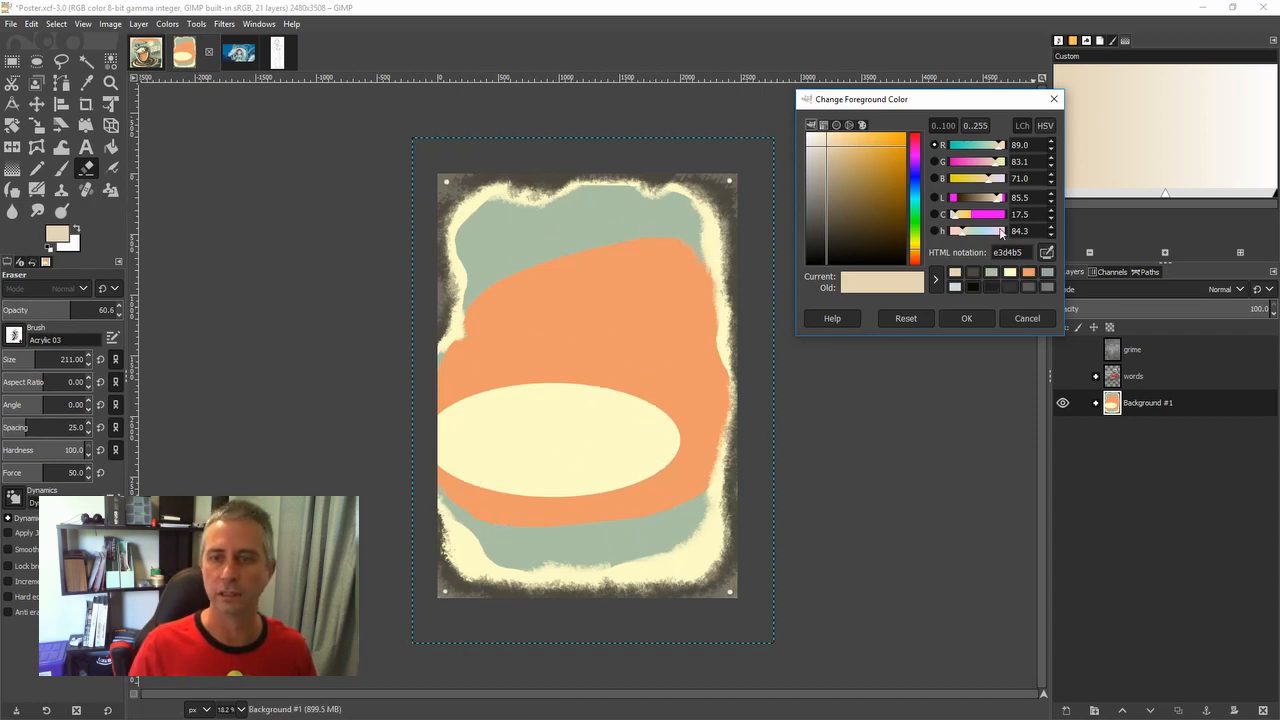
mouse_move(1045, 390)
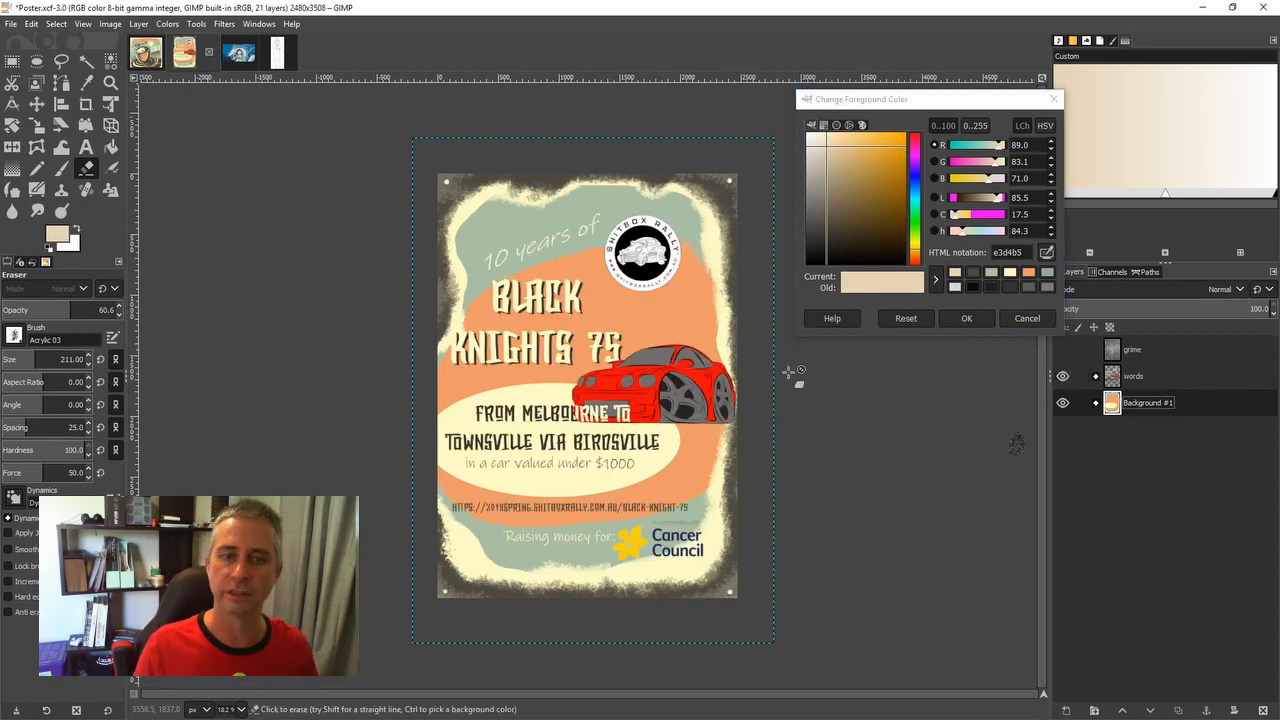
mouse_move(655, 425)
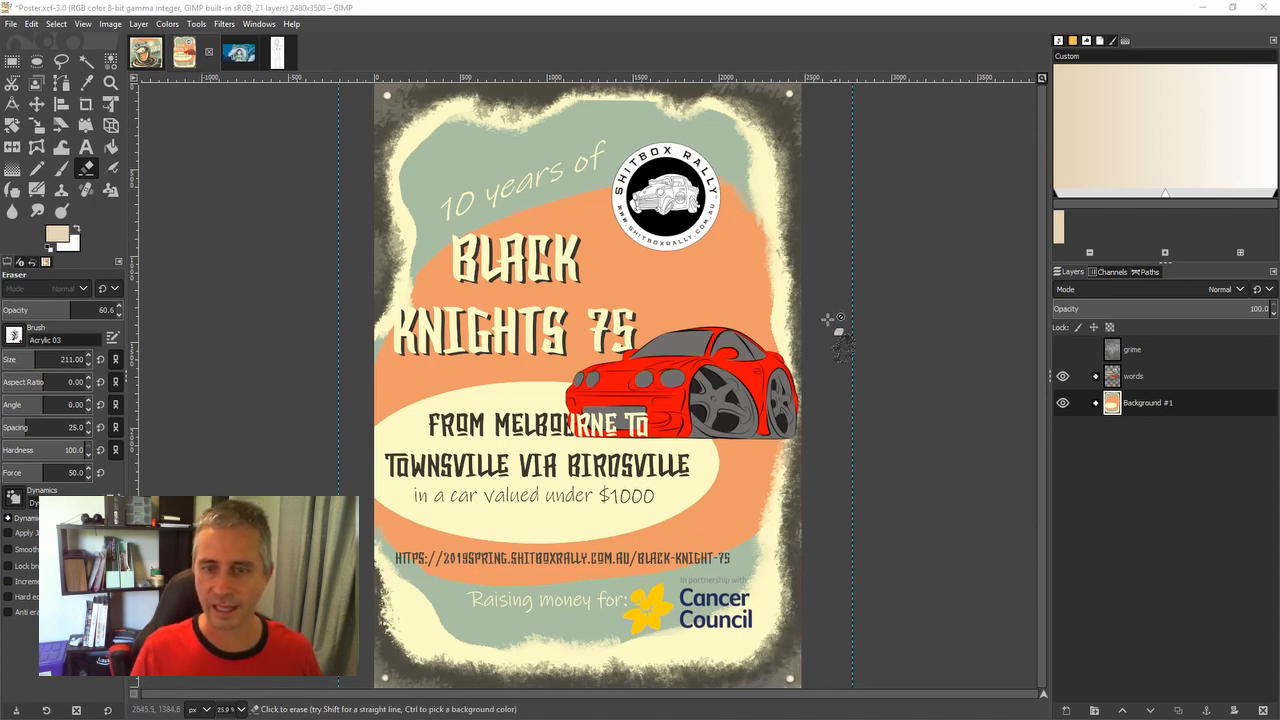
mouse_move(980, 480)
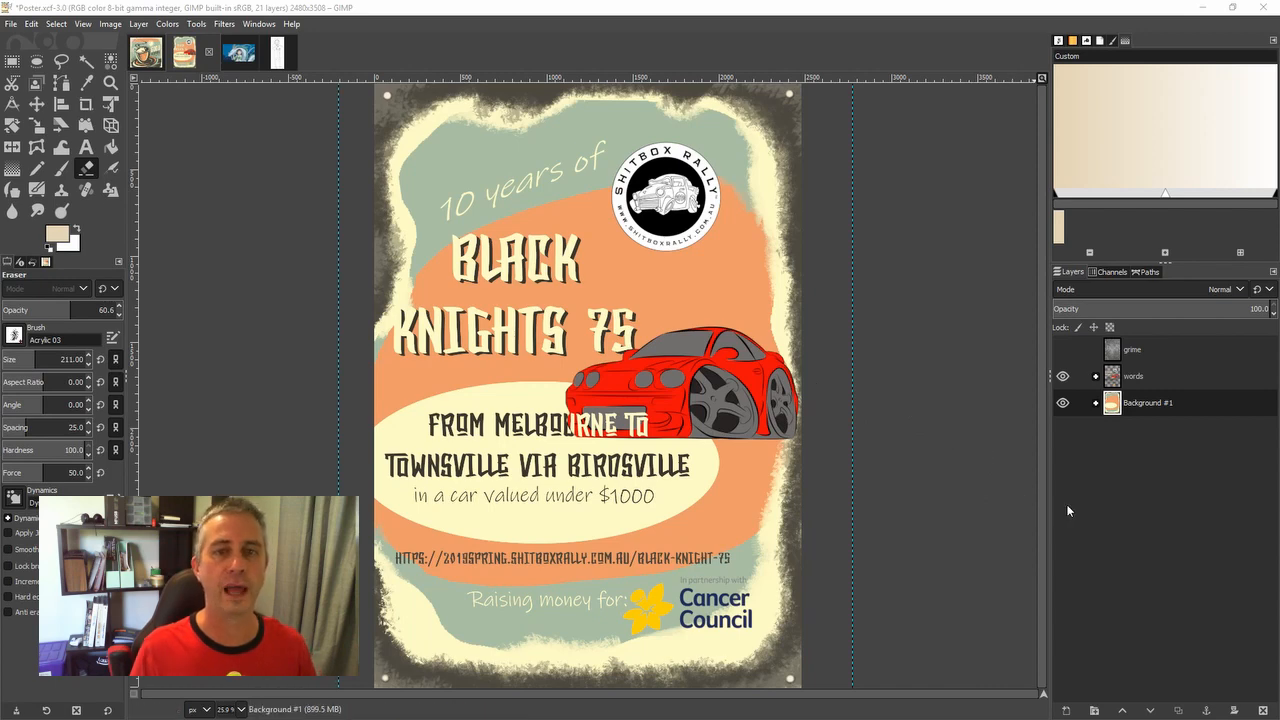
- Select the grime layer and make its concrete texture visible over the poster
left_click(1160, 349)
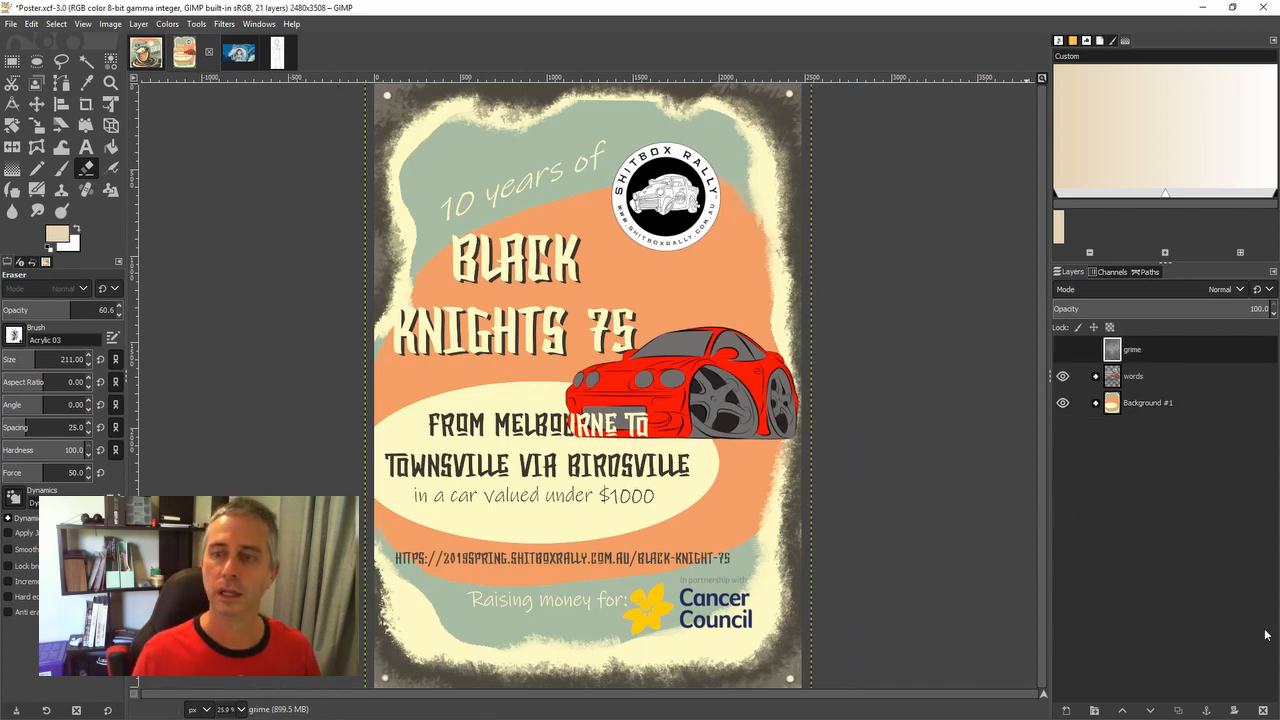
left_click(1063, 349)
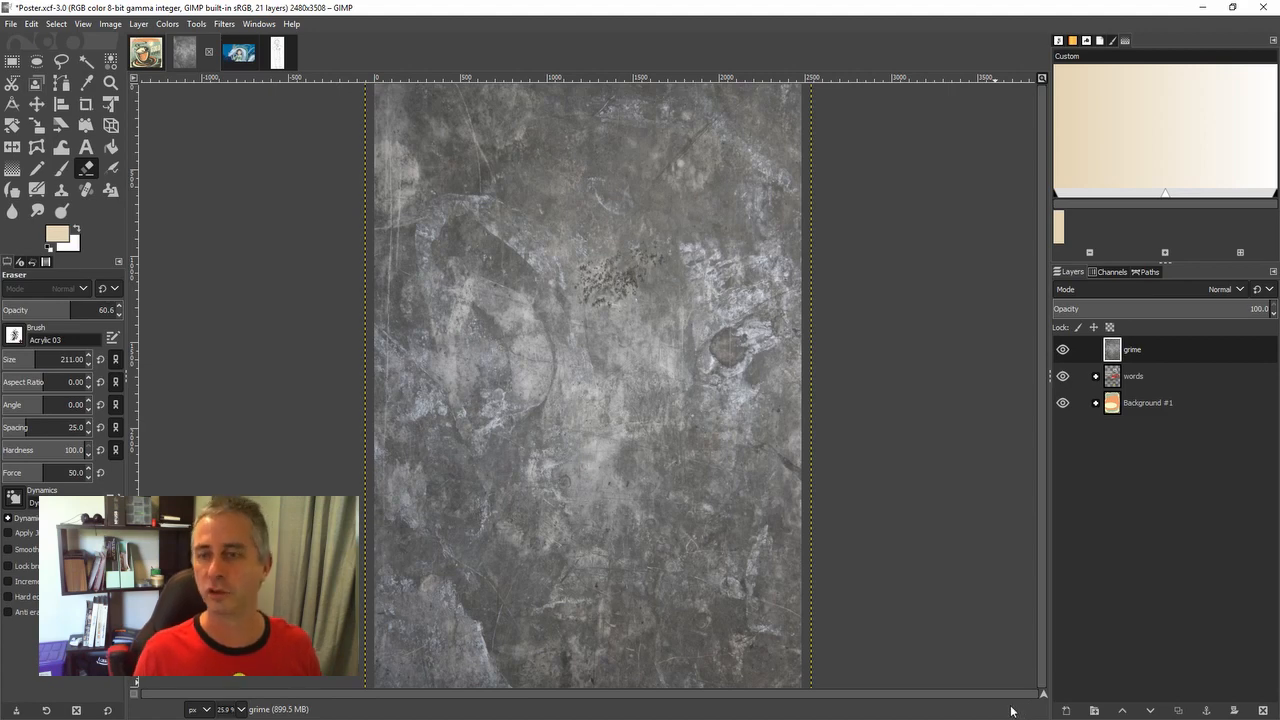
mouse_move(1200, 331)
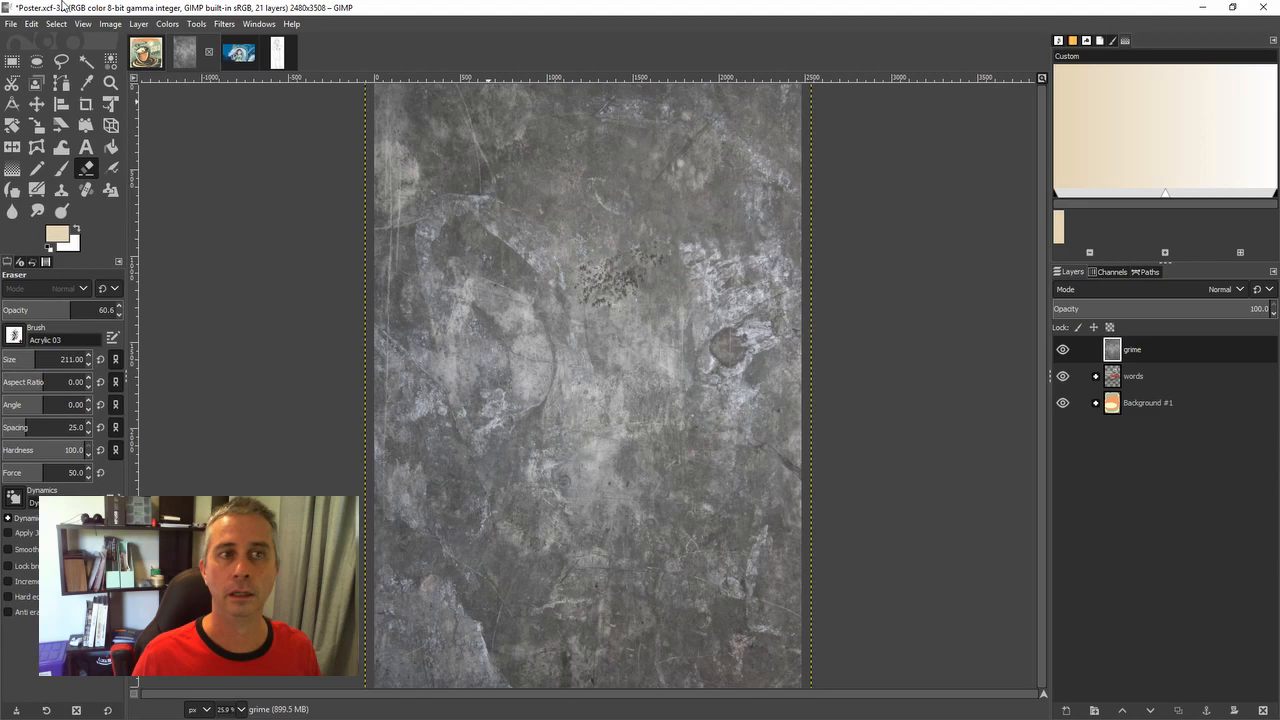
left_click(167, 23)
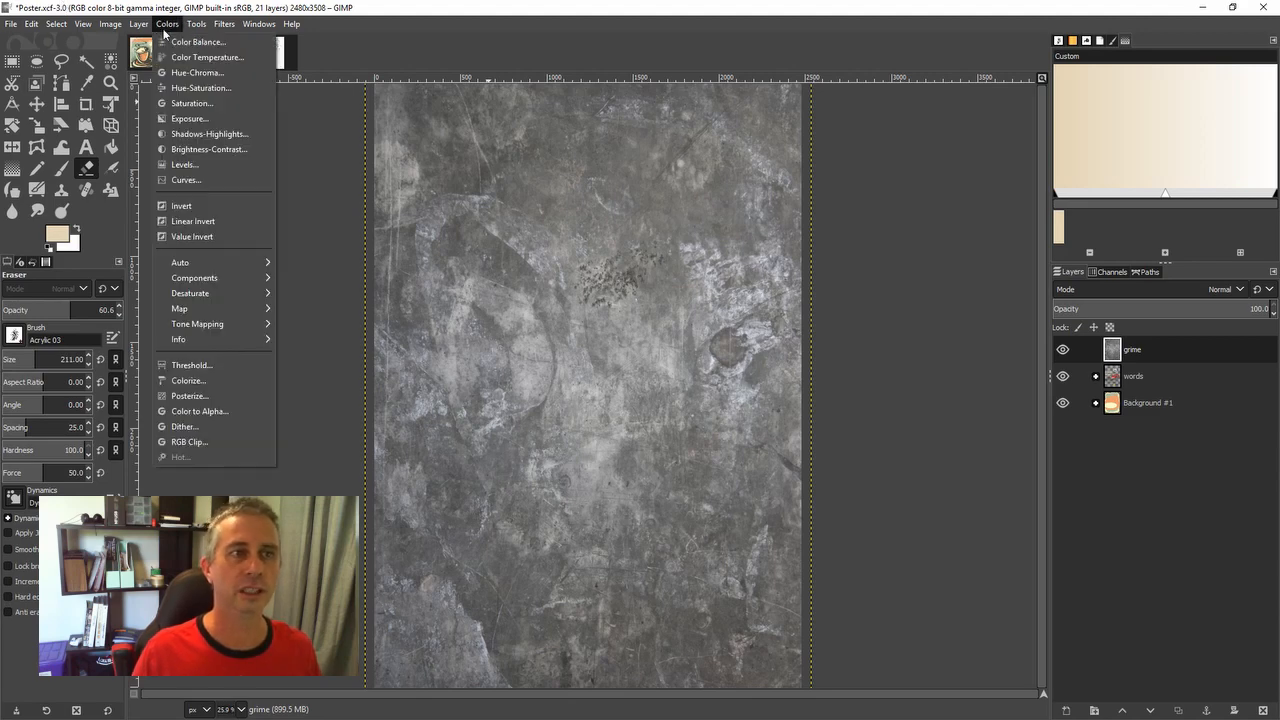
- Raise the grime layer's contrast to about 58 using Brightness-Contrast
left_click(209, 149)
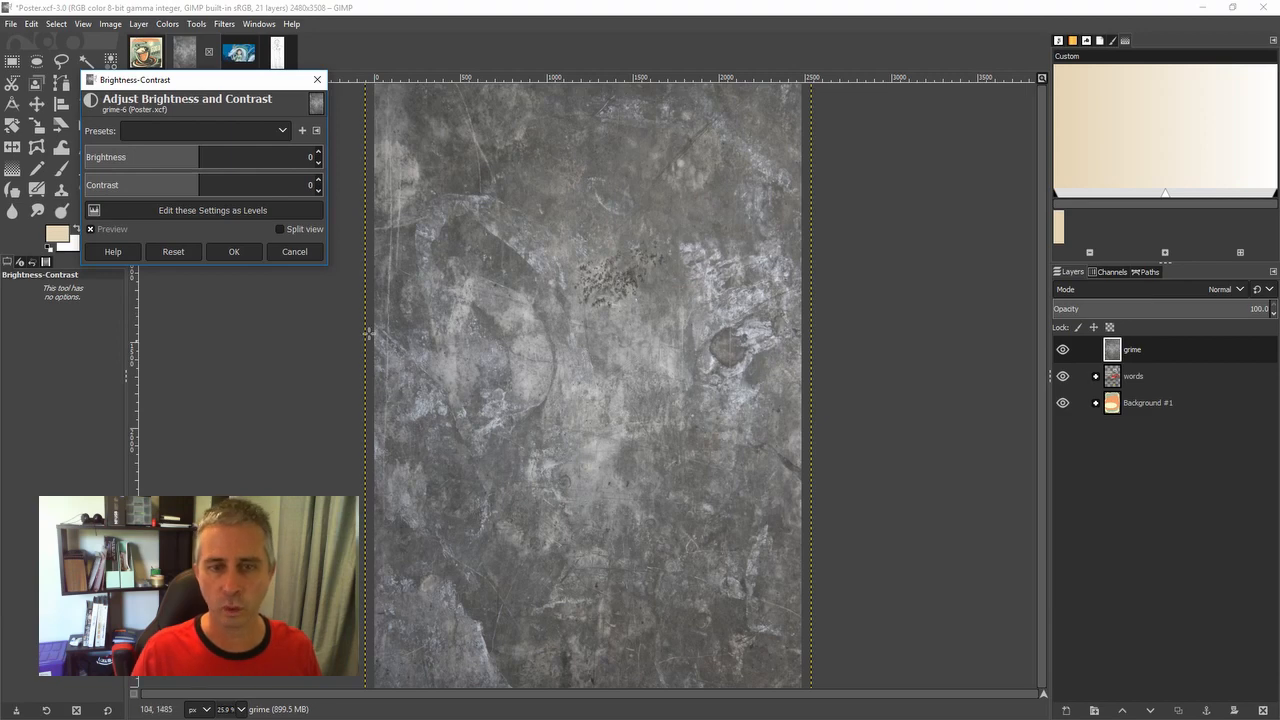
mouse_move(195, 187)
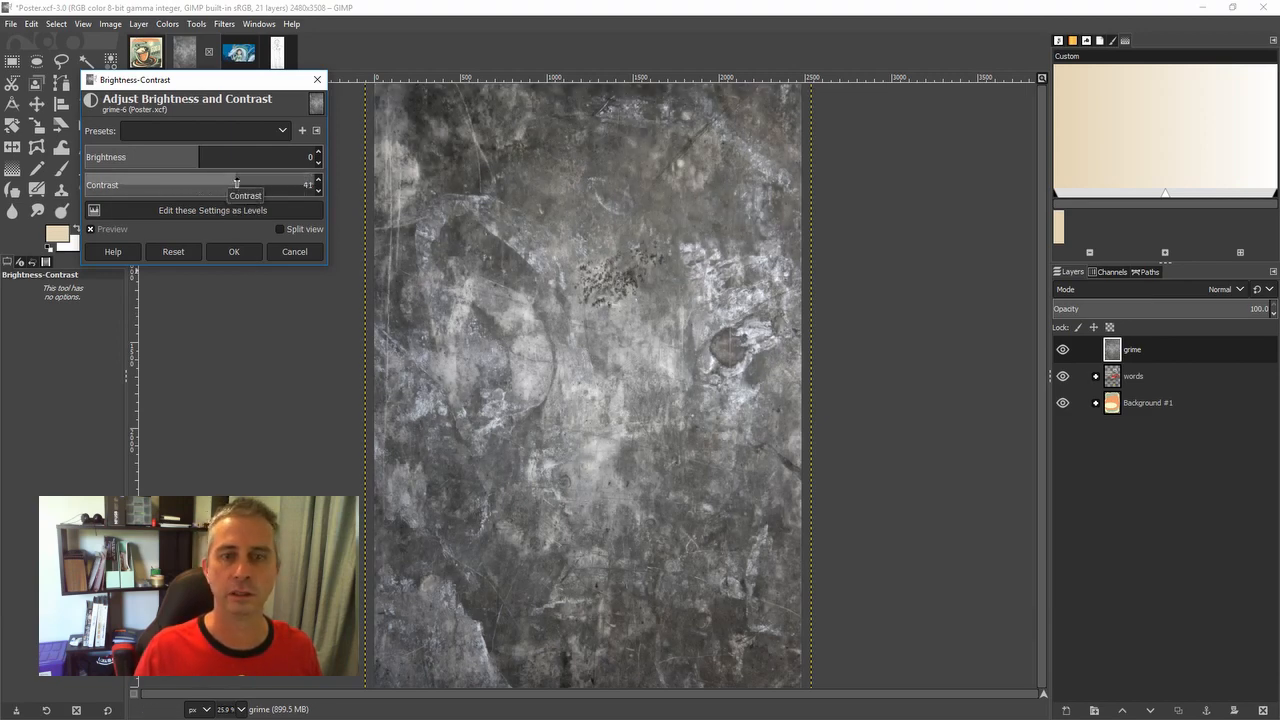
left_click_drag(236, 184, 253, 184)
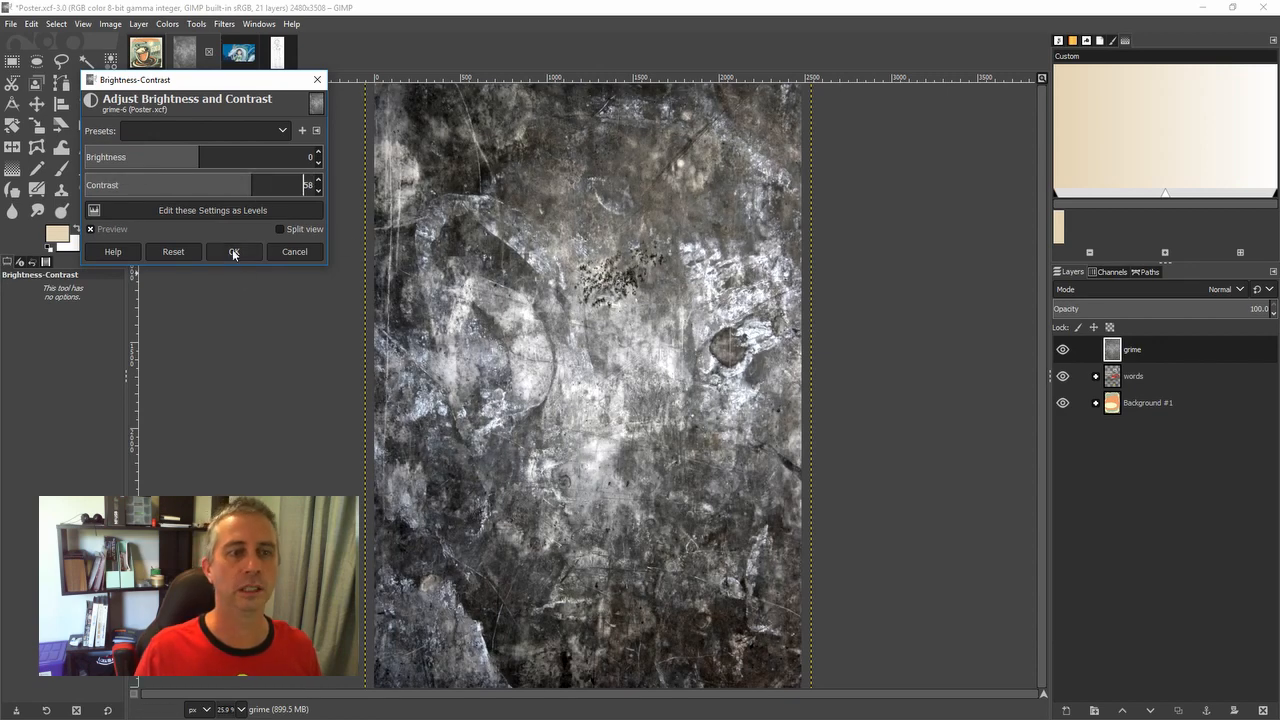
left_click(233, 251)
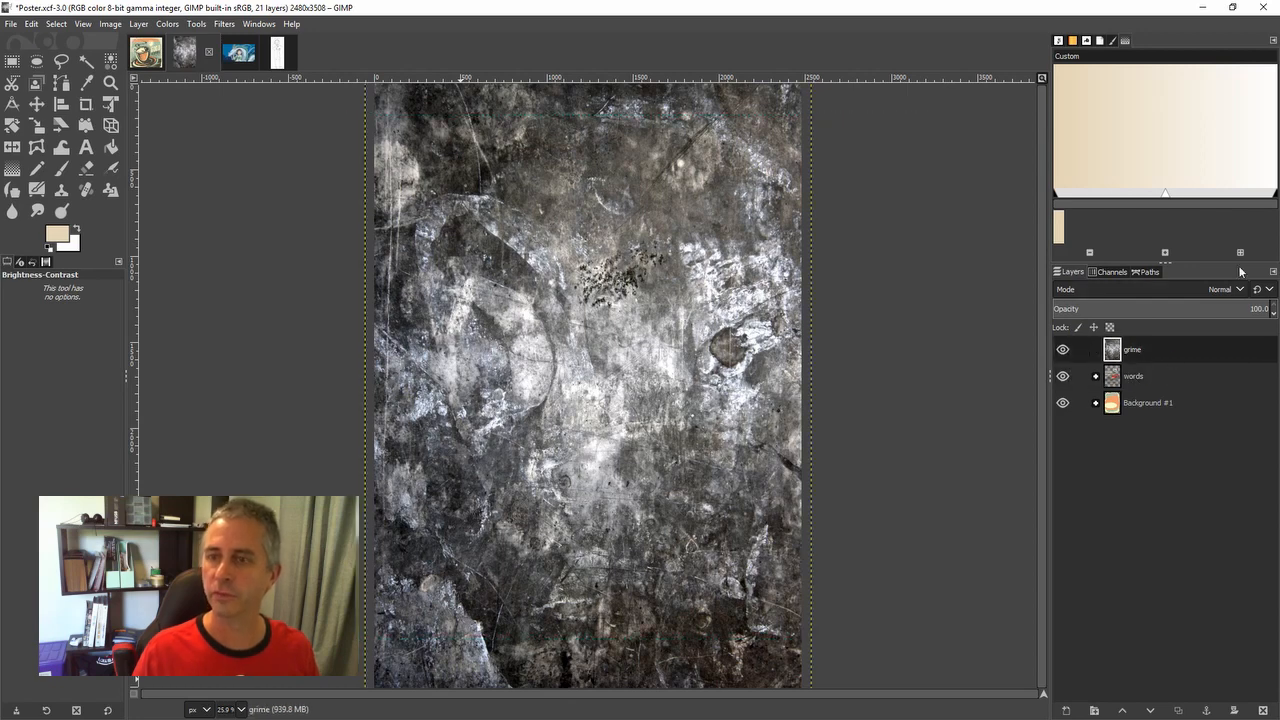
- Set the grime layer's blend mode to Multiply
left_click(1240, 289)
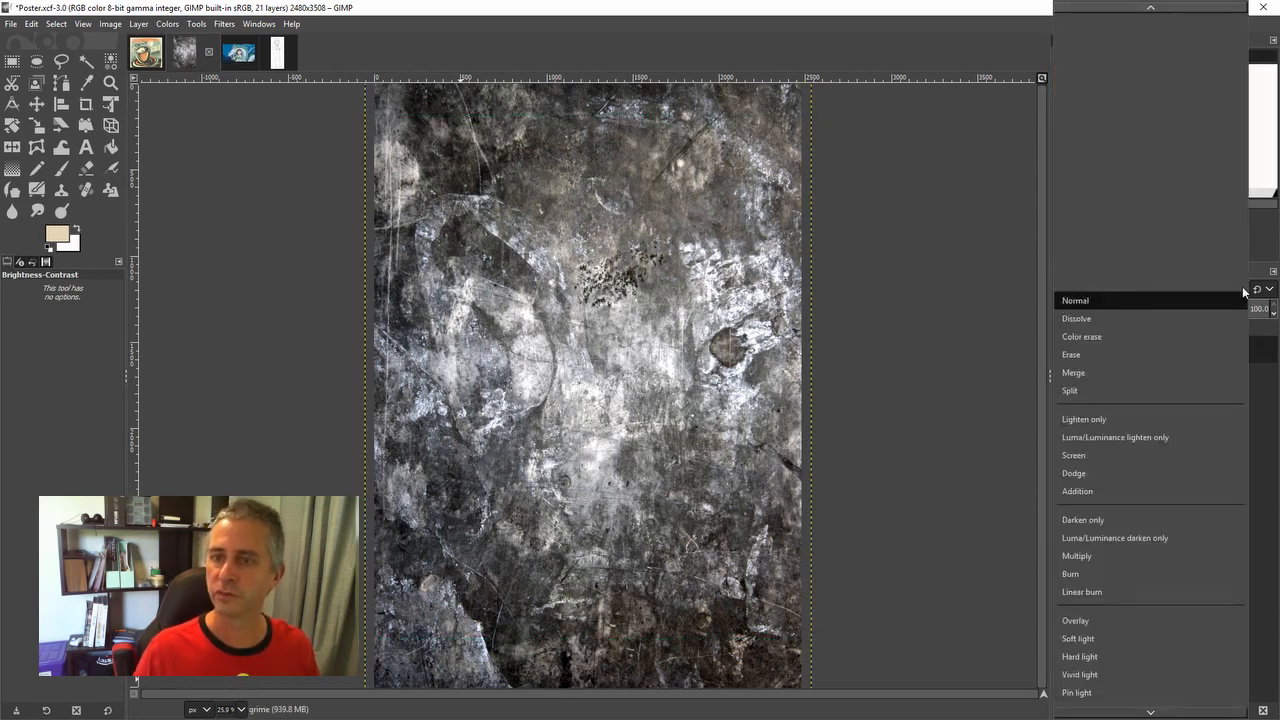
left_click(1076, 555)
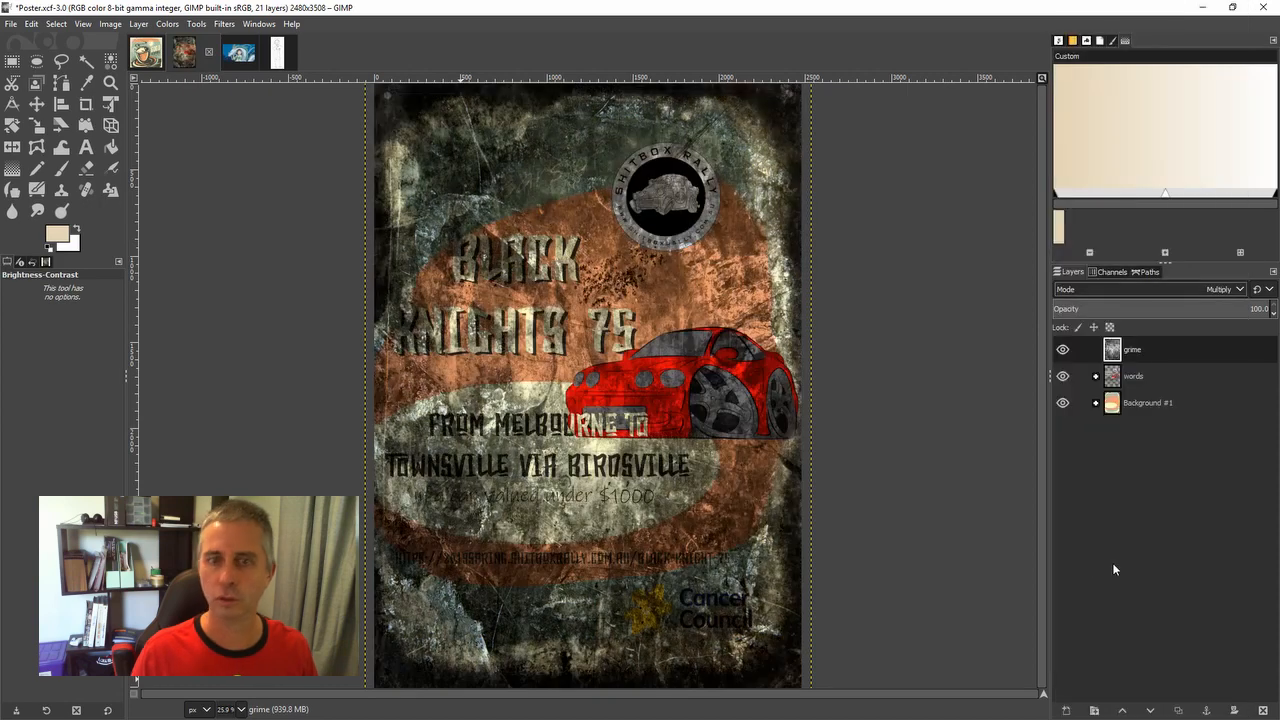
mouse_move(919, 404)
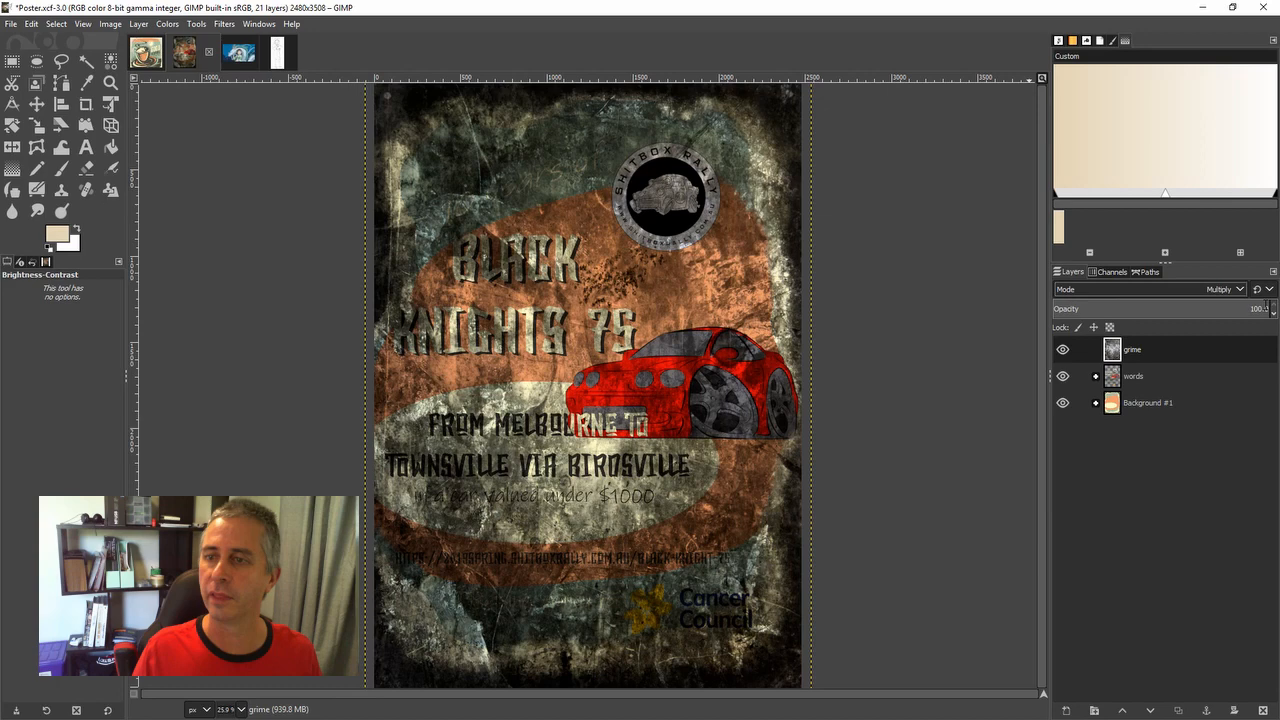
- Lower the grime layer's opacity to about 62%
left_click_drag(1270, 308, 1218, 308)
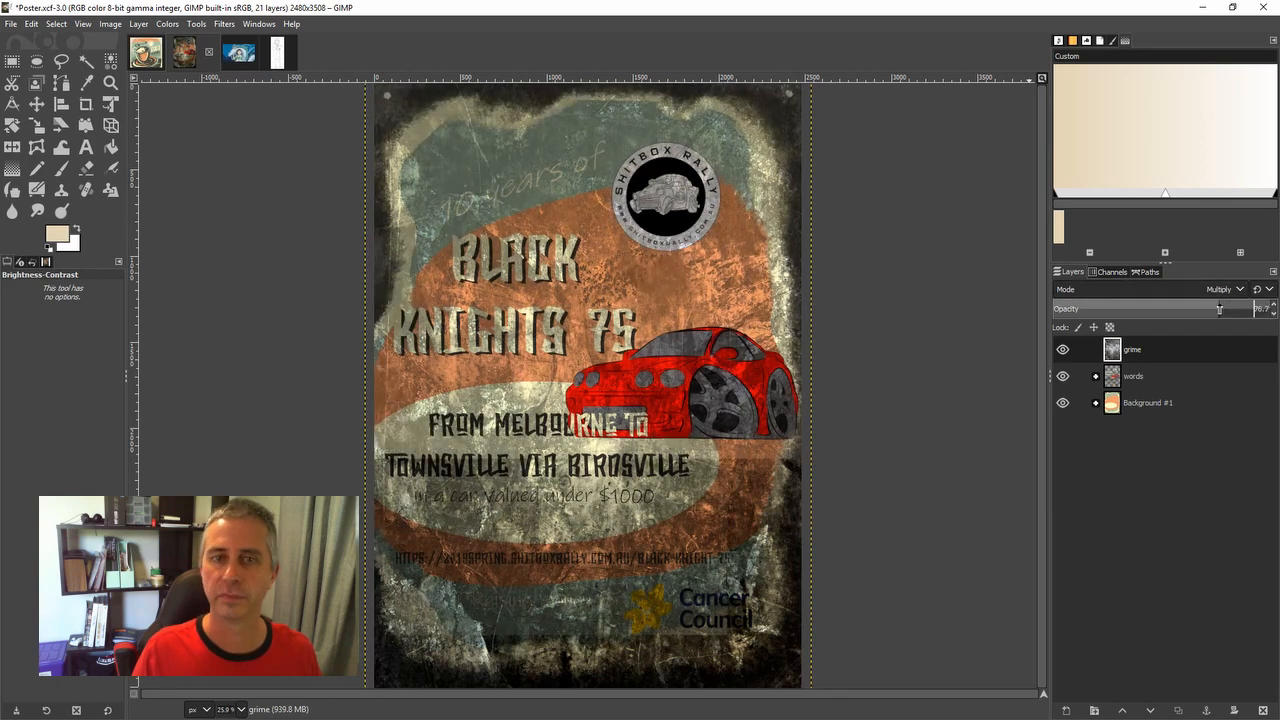
left_click_drag(1219, 308, 1197, 308)
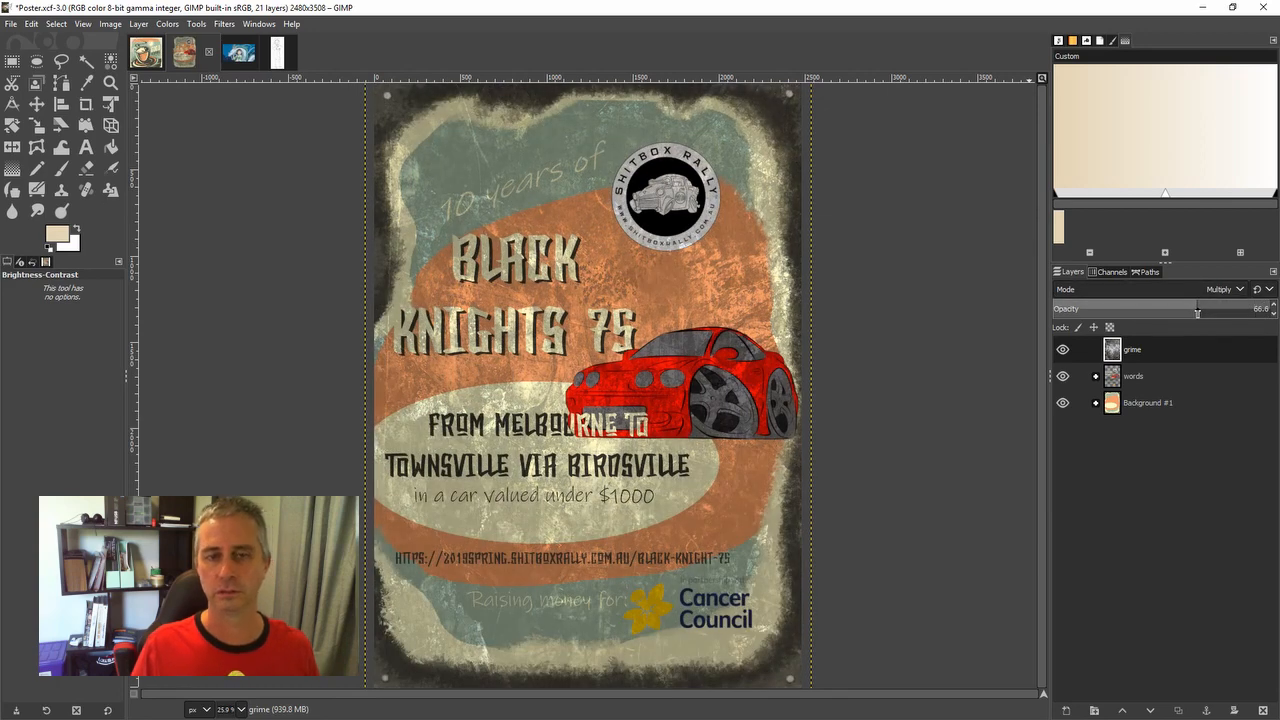
left_click_drag(1197, 314, 1183, 314)
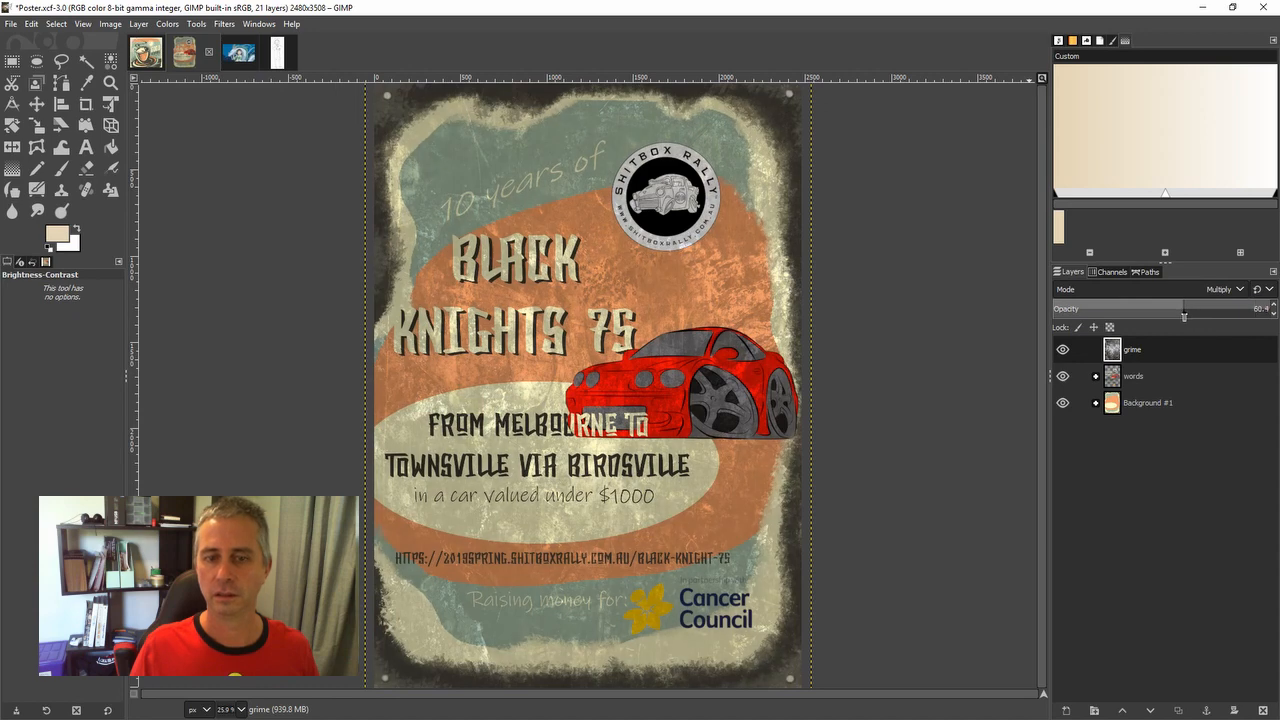
left_click_drag(1190, 308, 1185, 308)
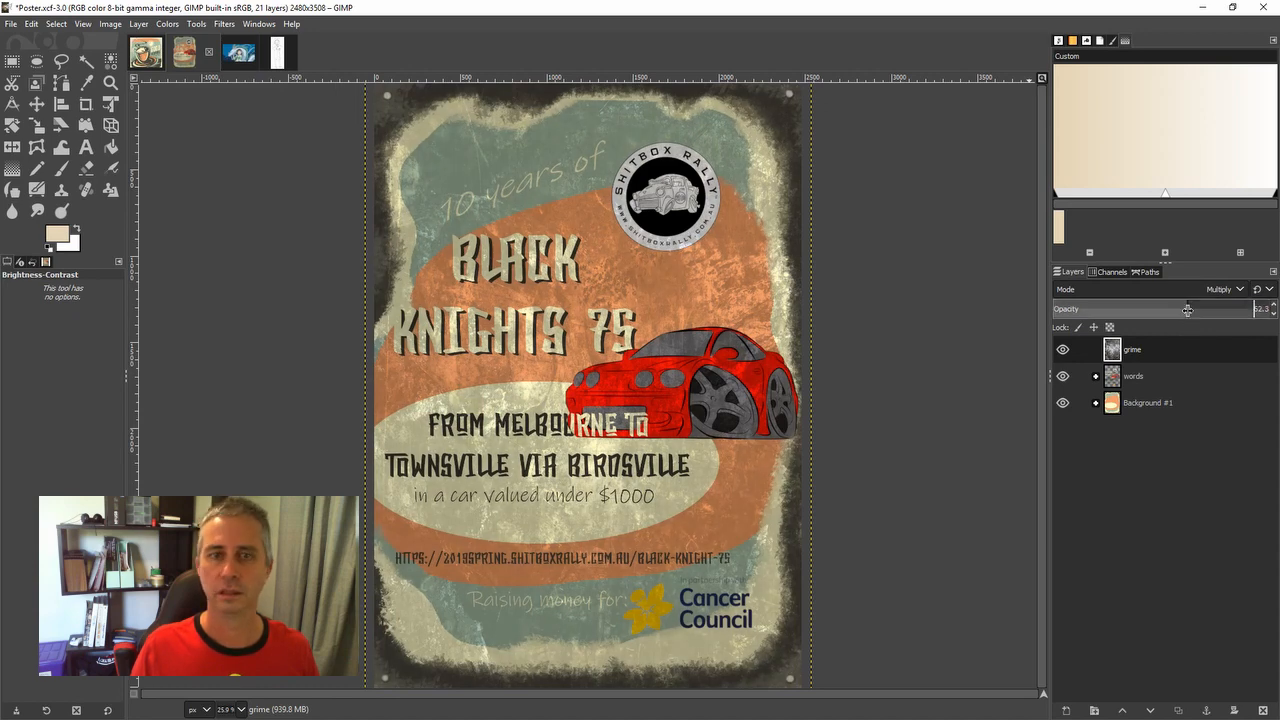